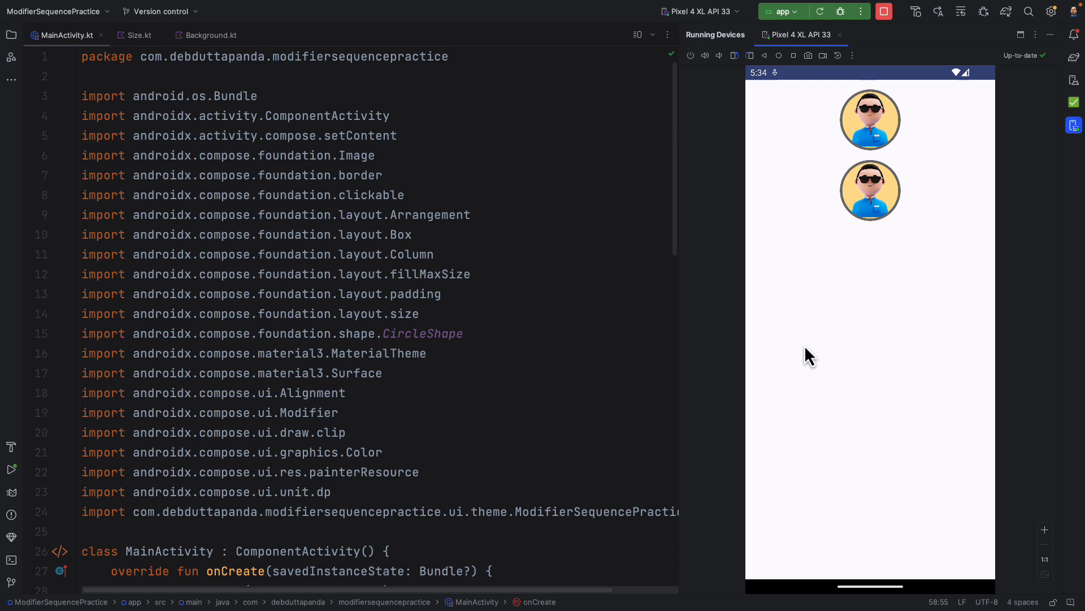
mouse_move(881, 154)
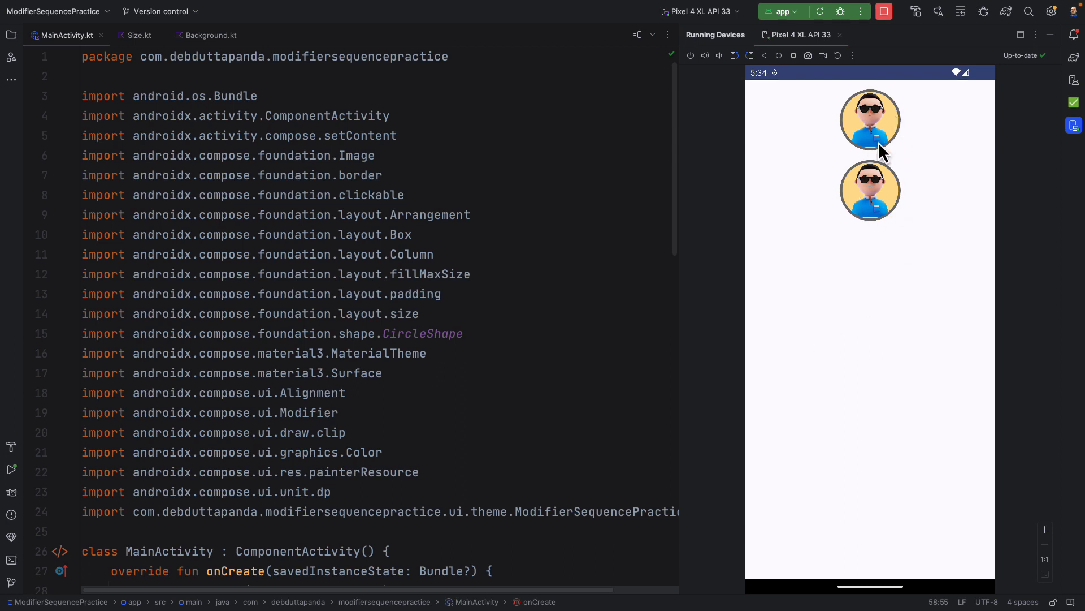
mouse_move(877, 179)
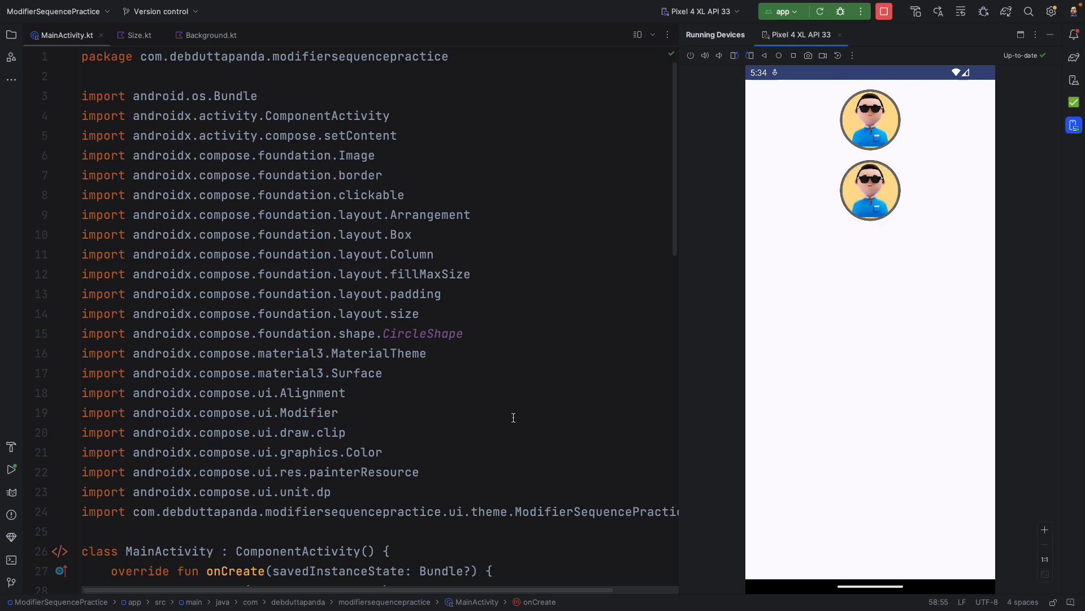
Step: Scroll MainActivity.kt down to the Example2 composable with its two green boxes
scroll("down", 3)
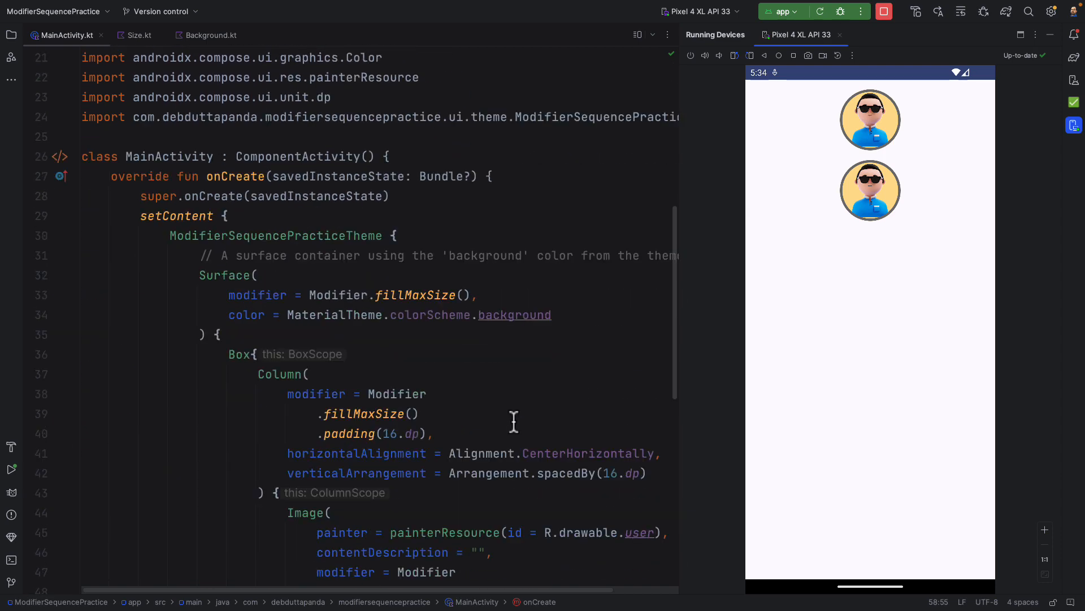
scroll("down", 3)
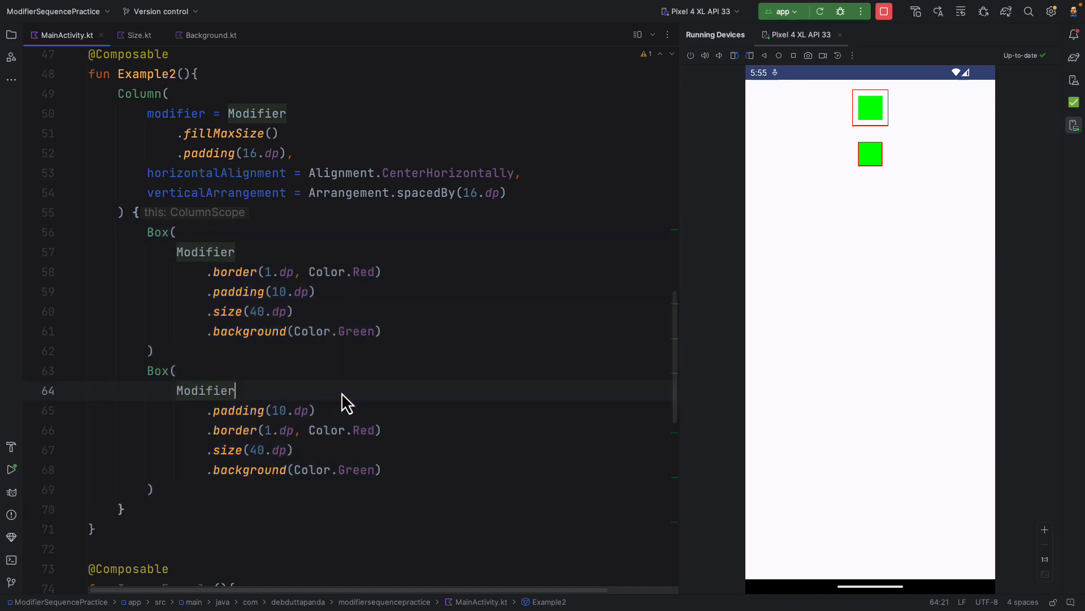
mouse_move(234, 271)
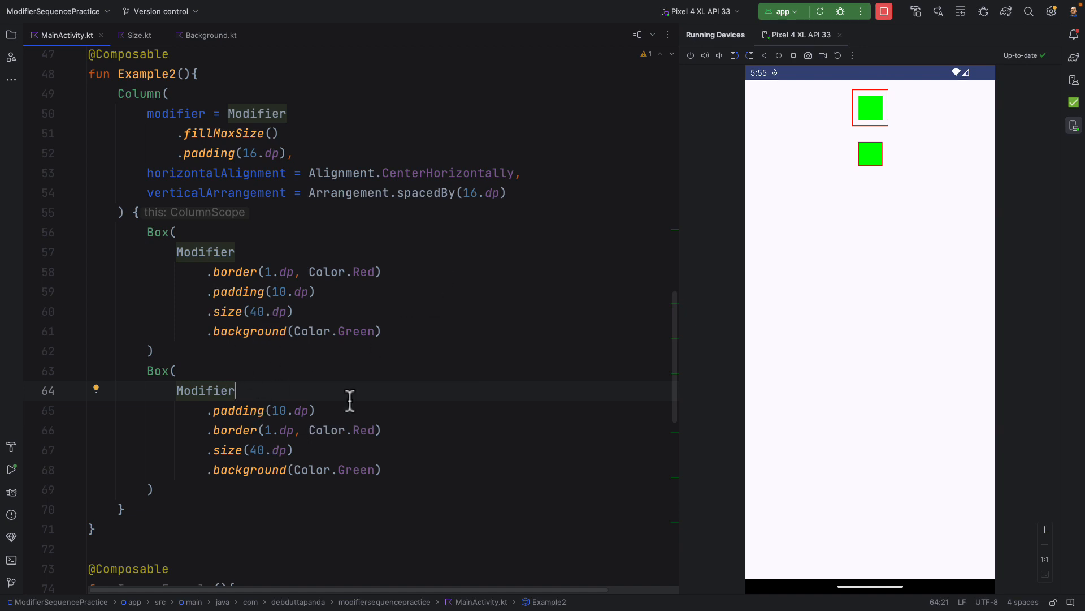
mouse_move(226, 470)
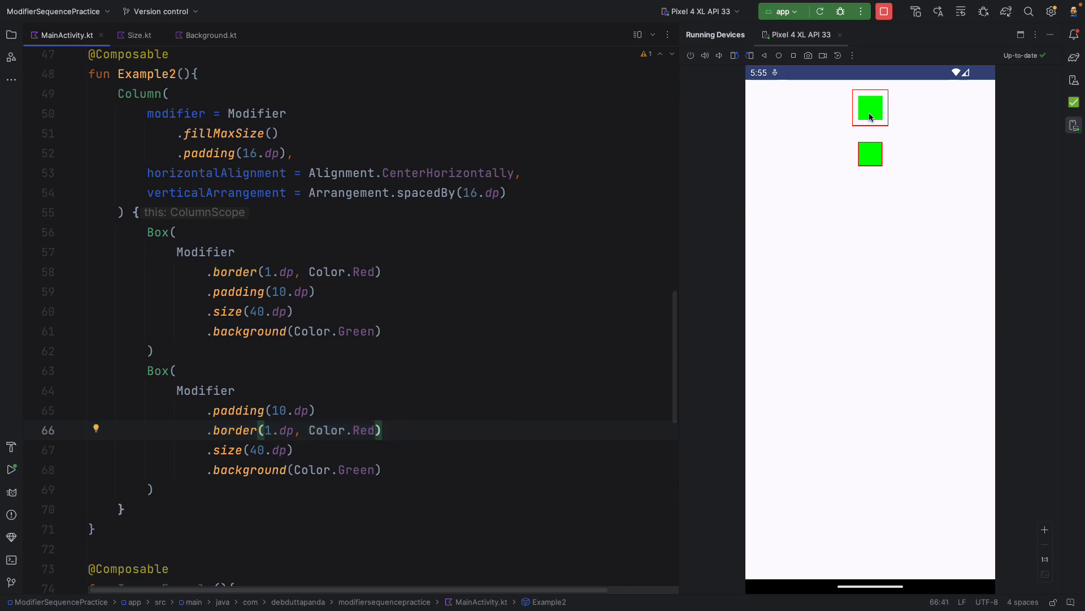
mouse_move(909, 144)
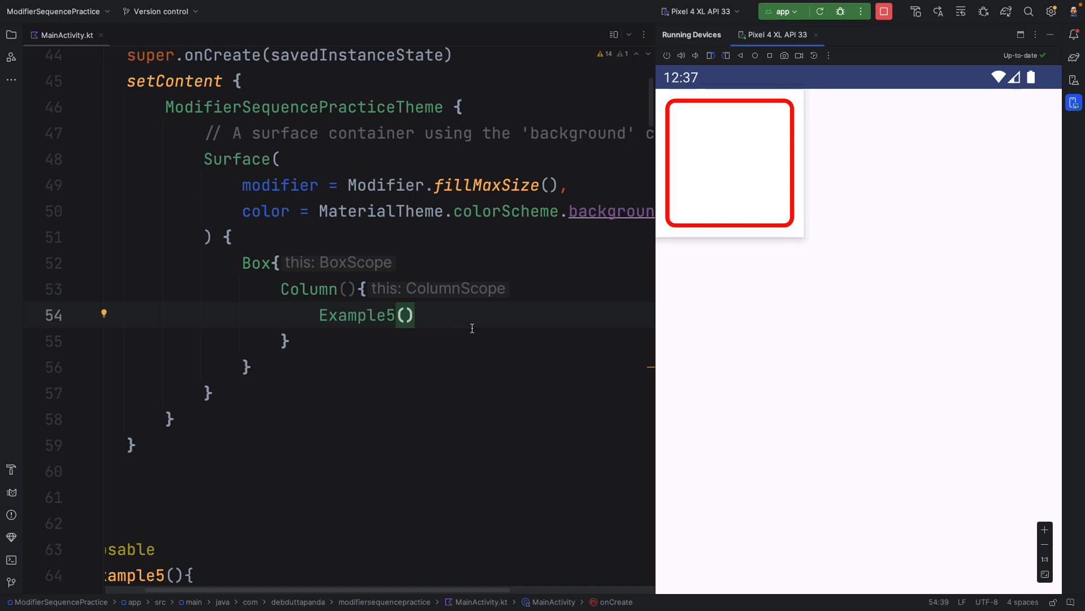
mouse_move(765, 196)
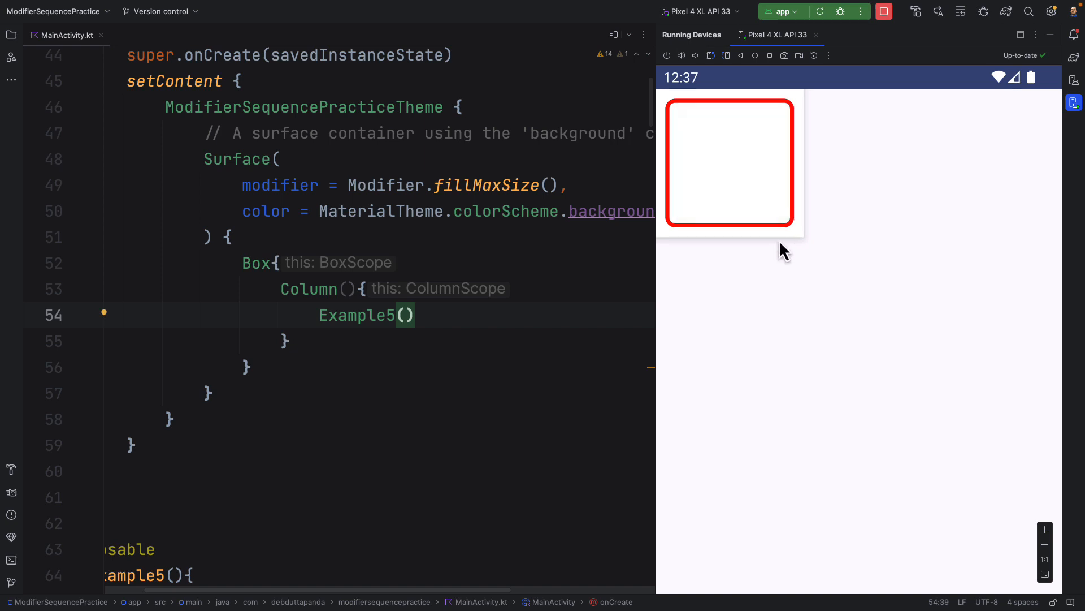
mouse_move(787, 240)
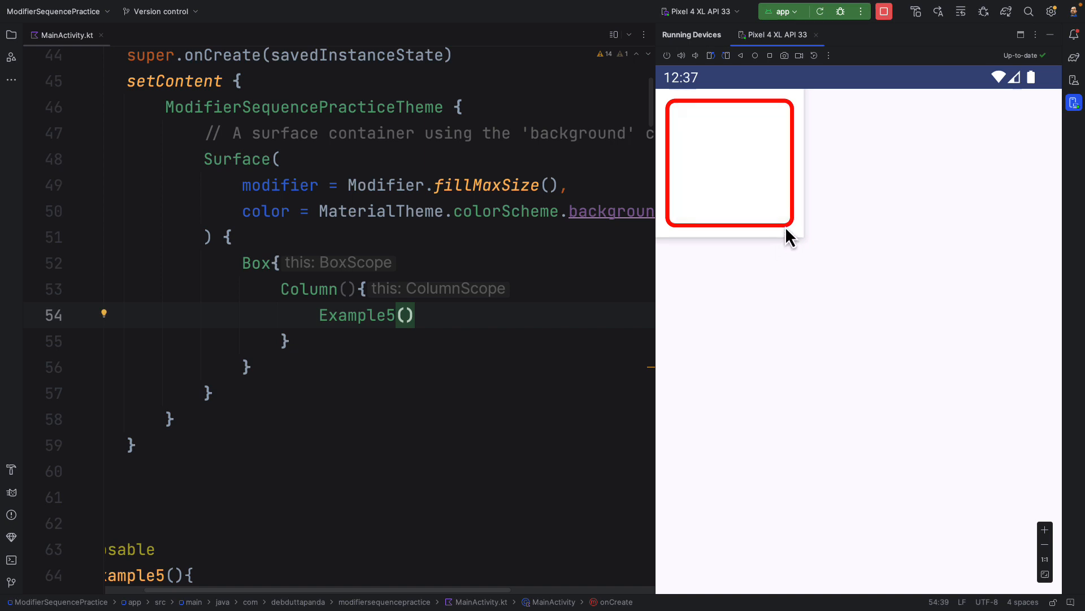
mouse_move(753, 117)
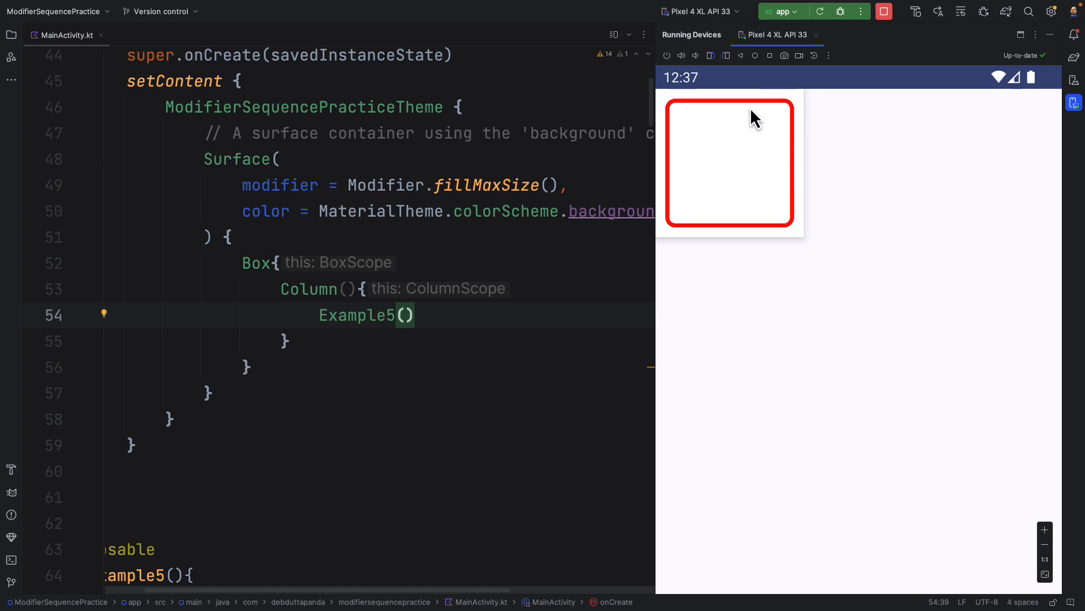
mouse_move(411, 332)
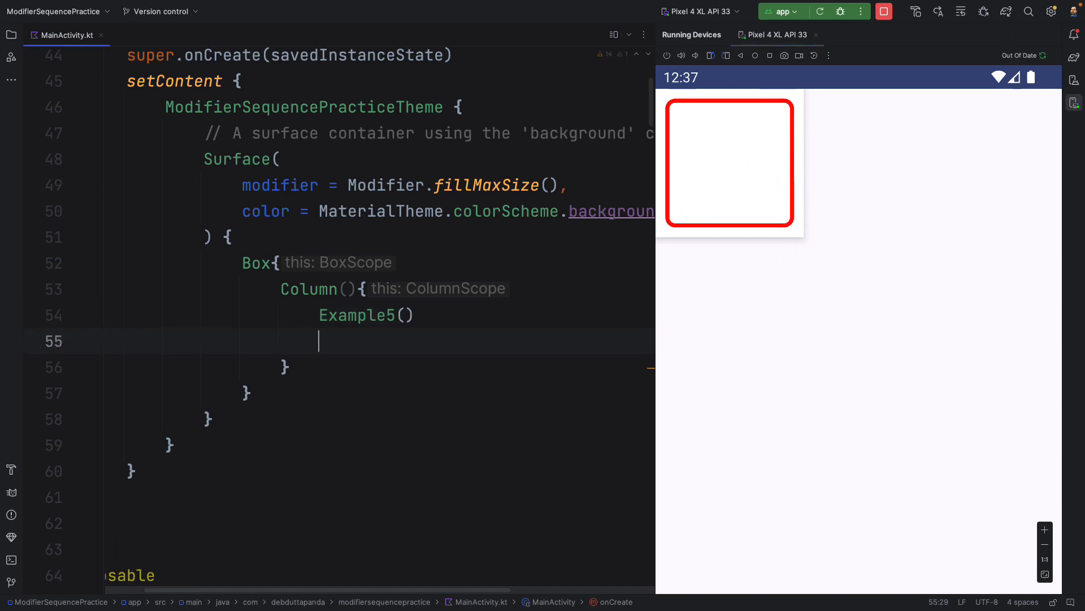
Step: Add a new Box with Modifier.size(100.dp) below Example5
type("Box()")
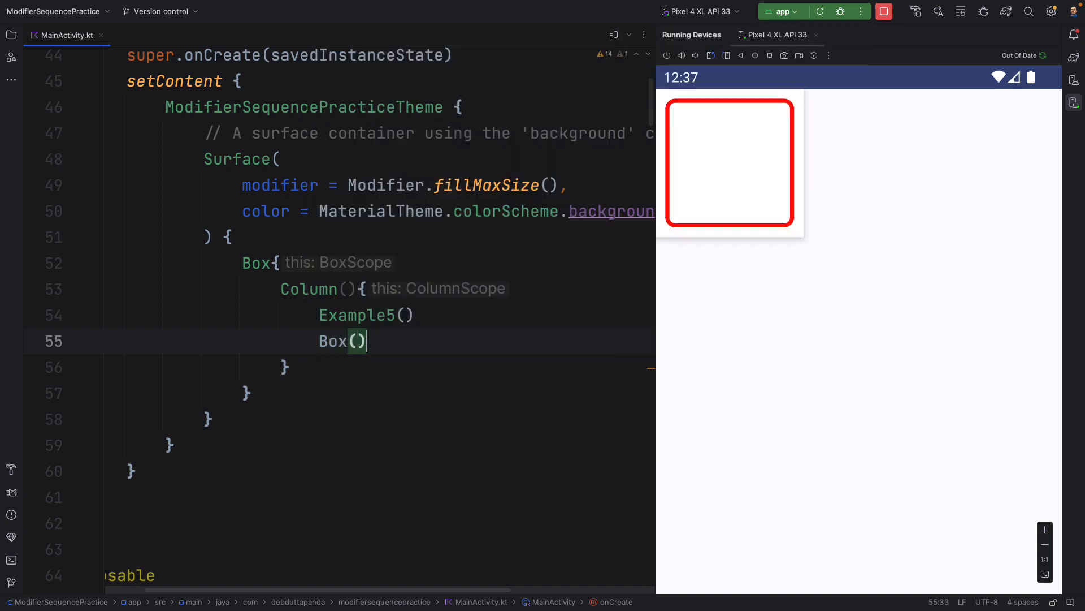
type("modifier = Modifier")
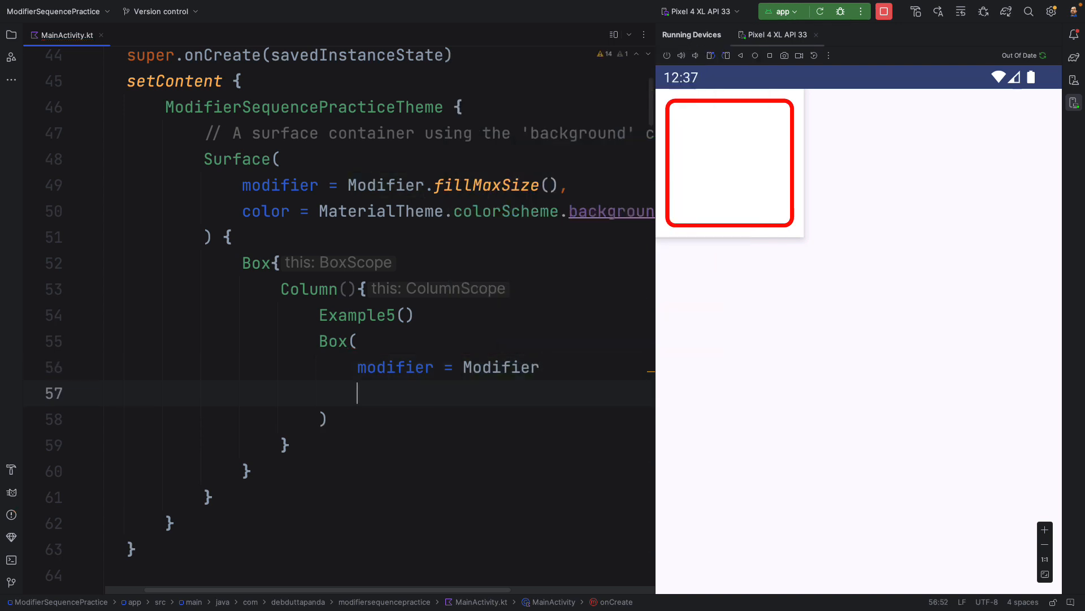
type(".size(")
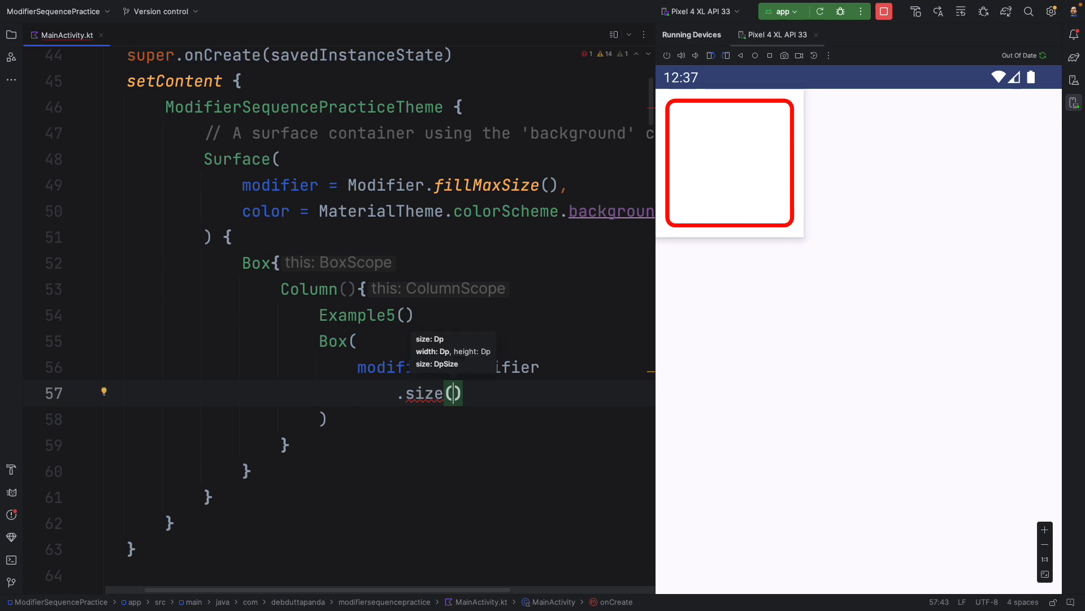
type("100.dp")
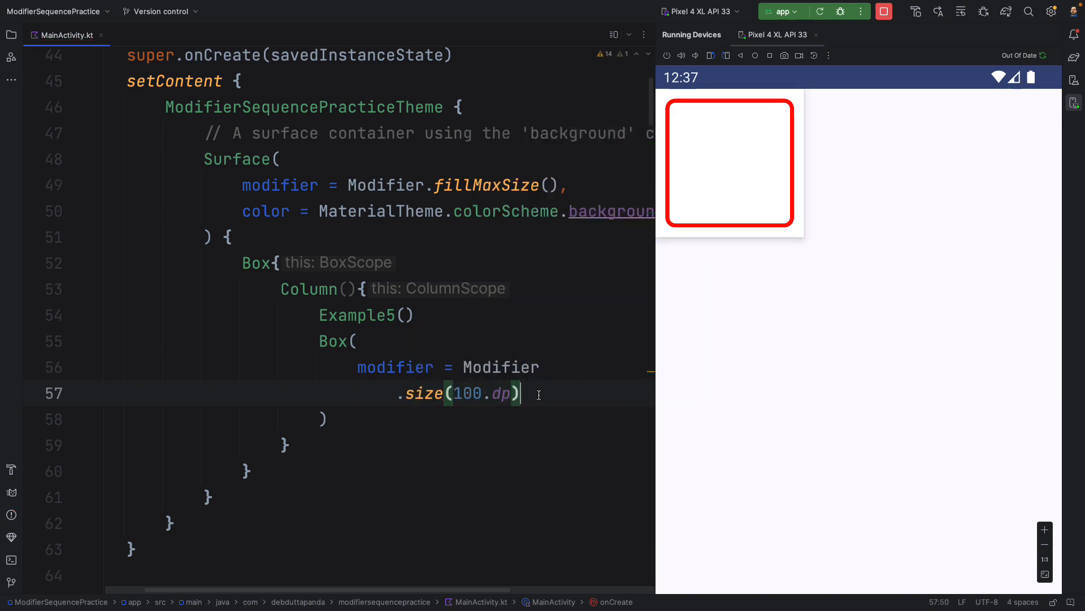
key("Enter")
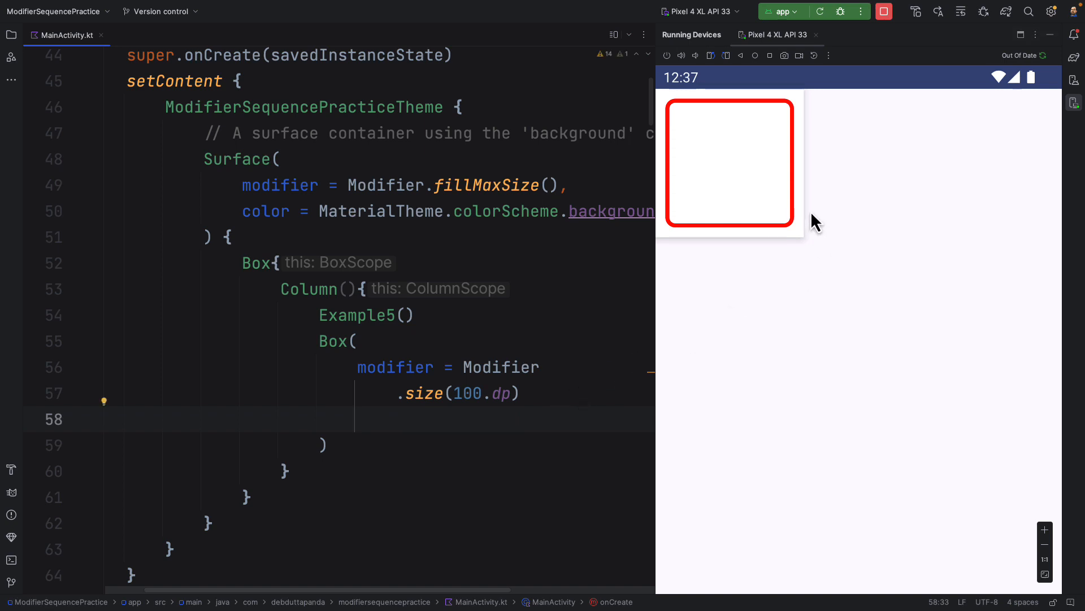
mouse_move(791, 245)
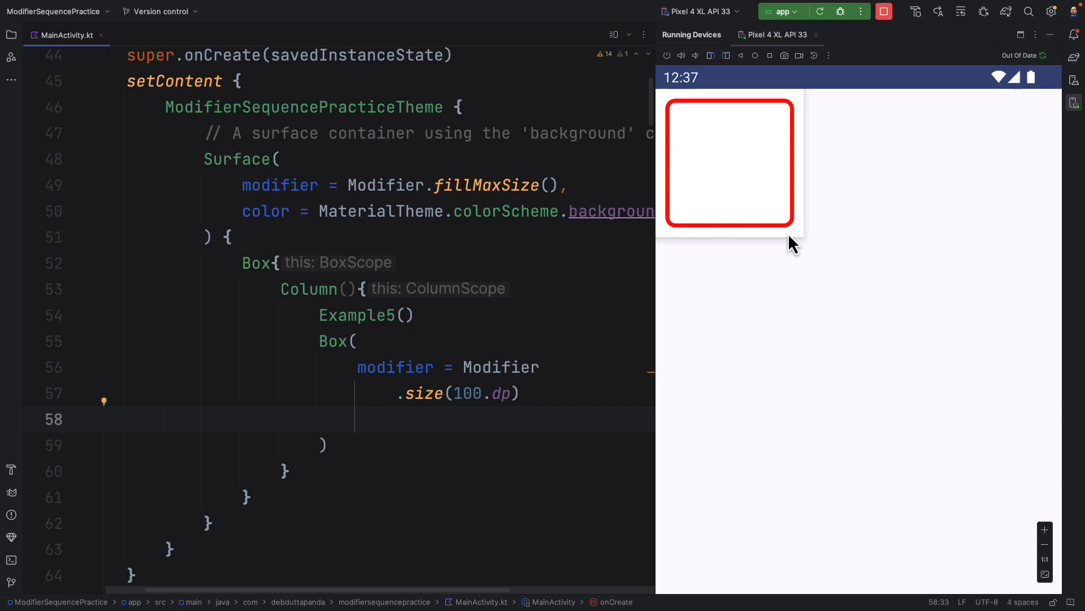
Step: Chain .background(Color.White) and .shadow(10.dp) onto the new Box modifier
type(".background(C")
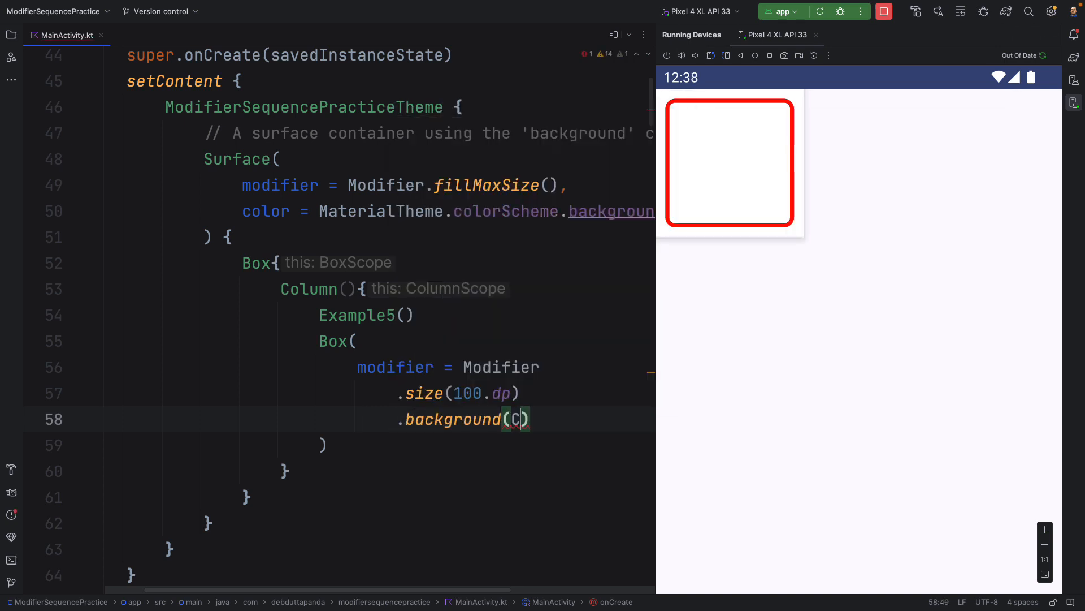
type("olor.W")
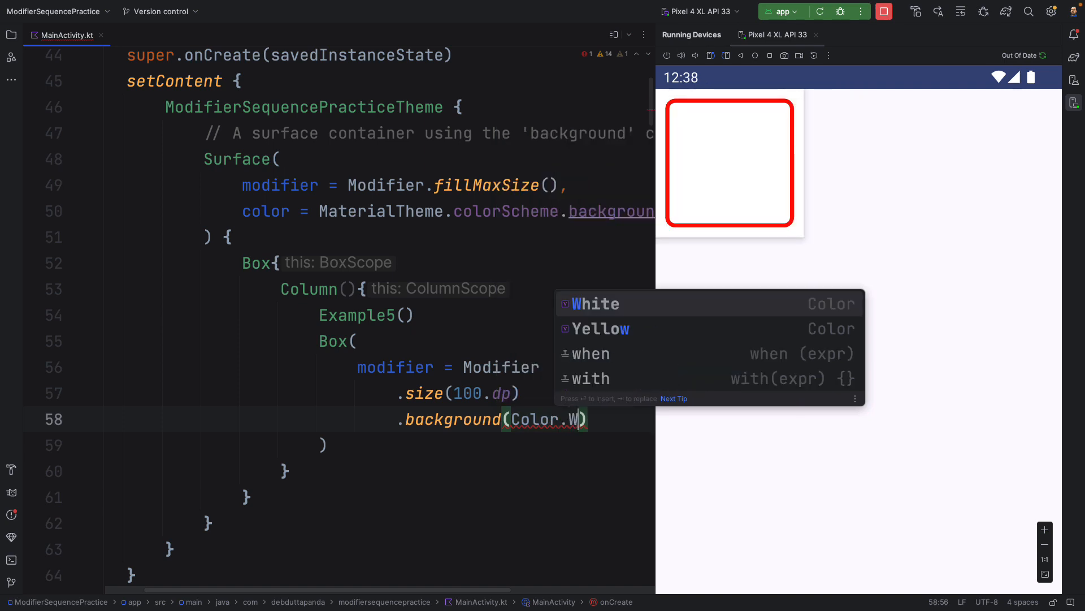
key("Enter")
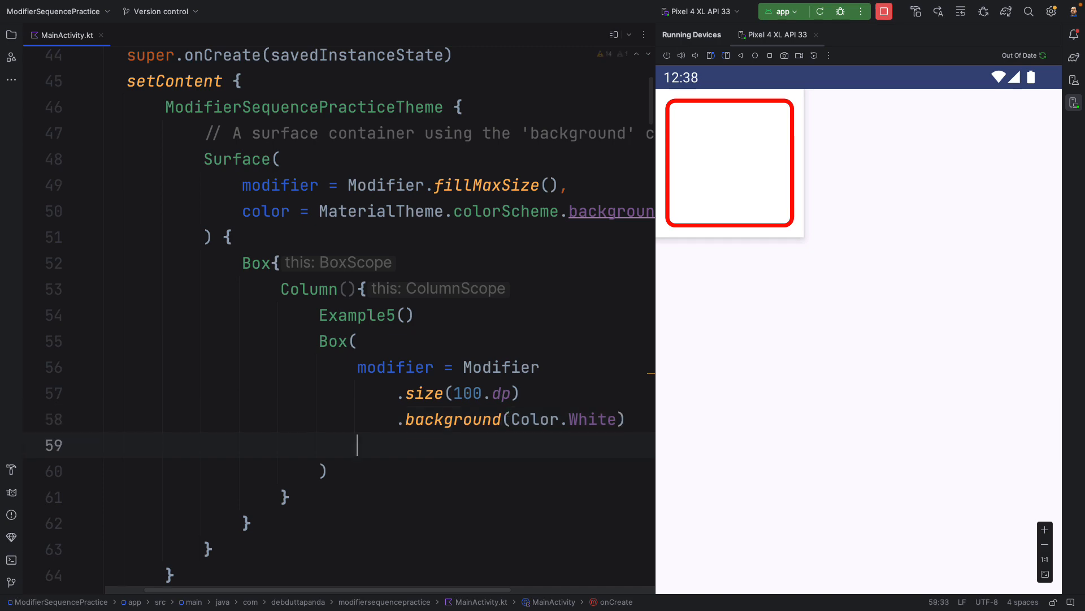
type(".shadow(")
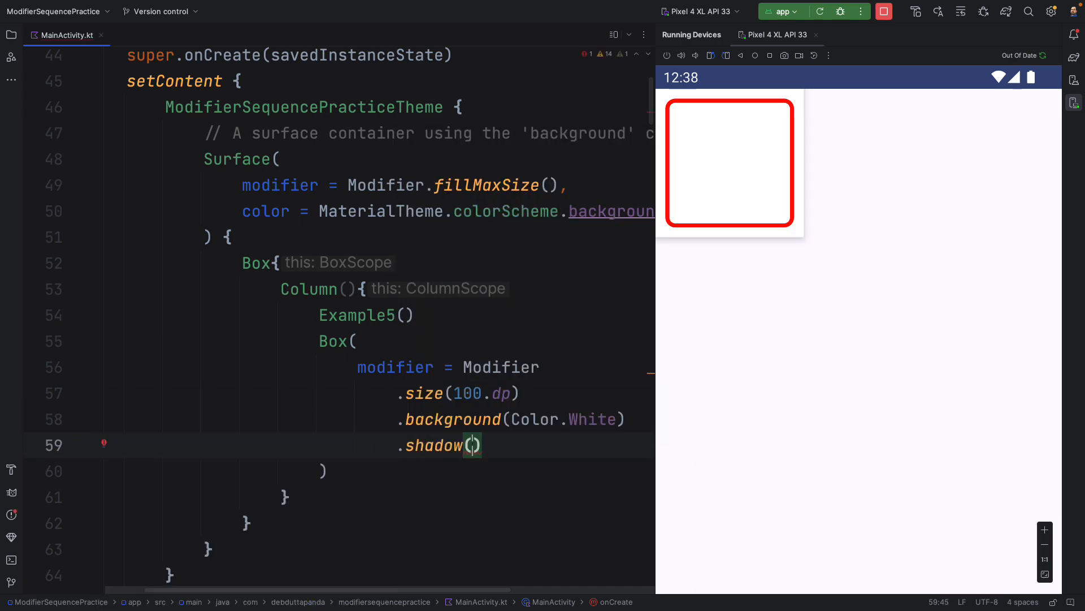
type("10.dp")
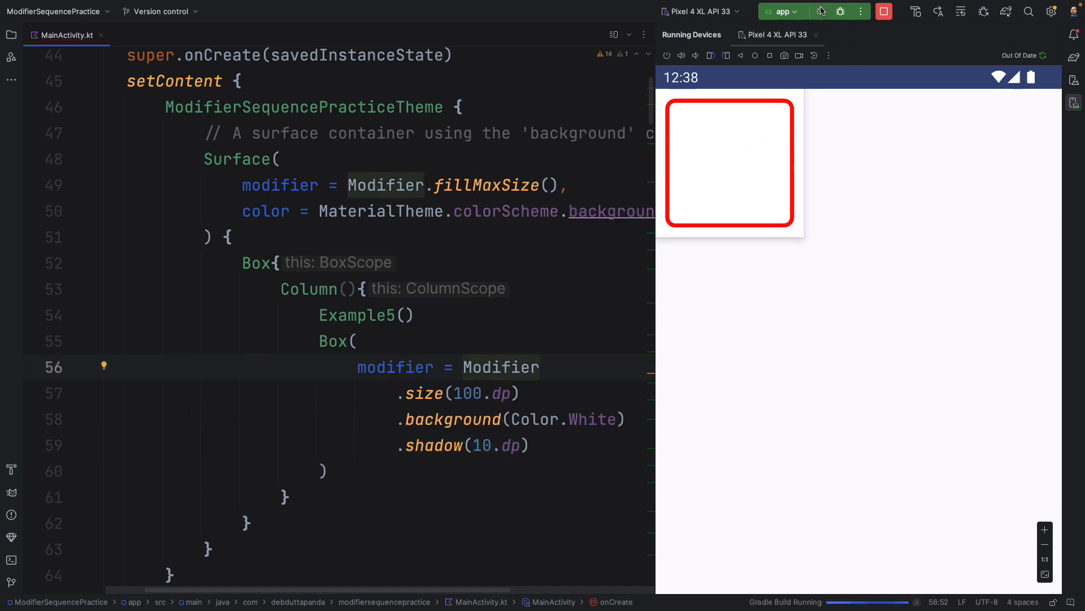
Step: Reorder the size and shadow lines, duplicate the Box, and run both boxes on the emulator
left_click(820, 11)
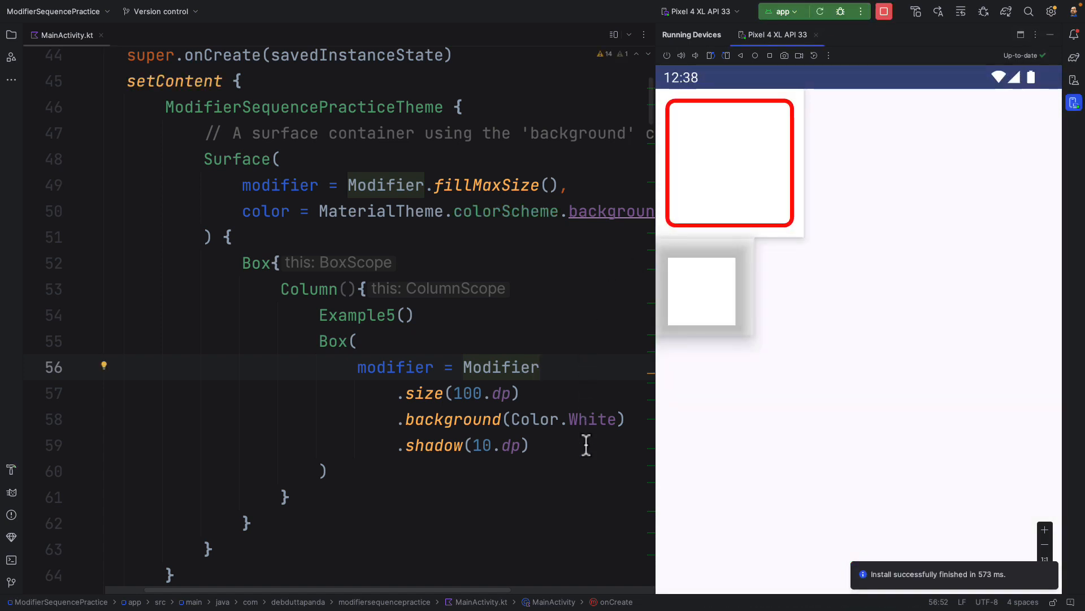
mouse_move(694, 448)
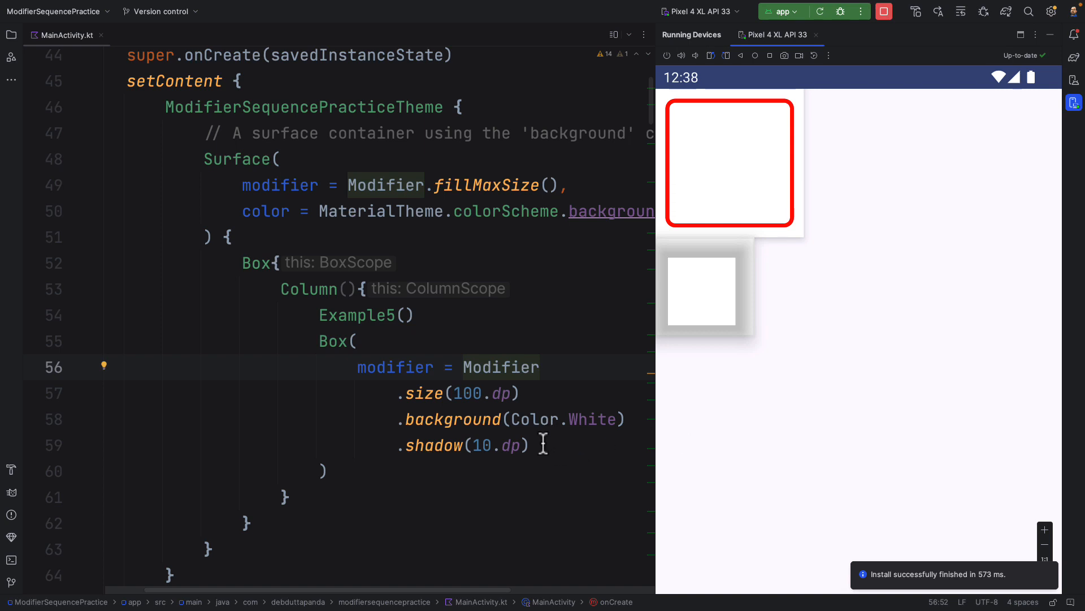
left_click_drag(623, 418, 529, 445)
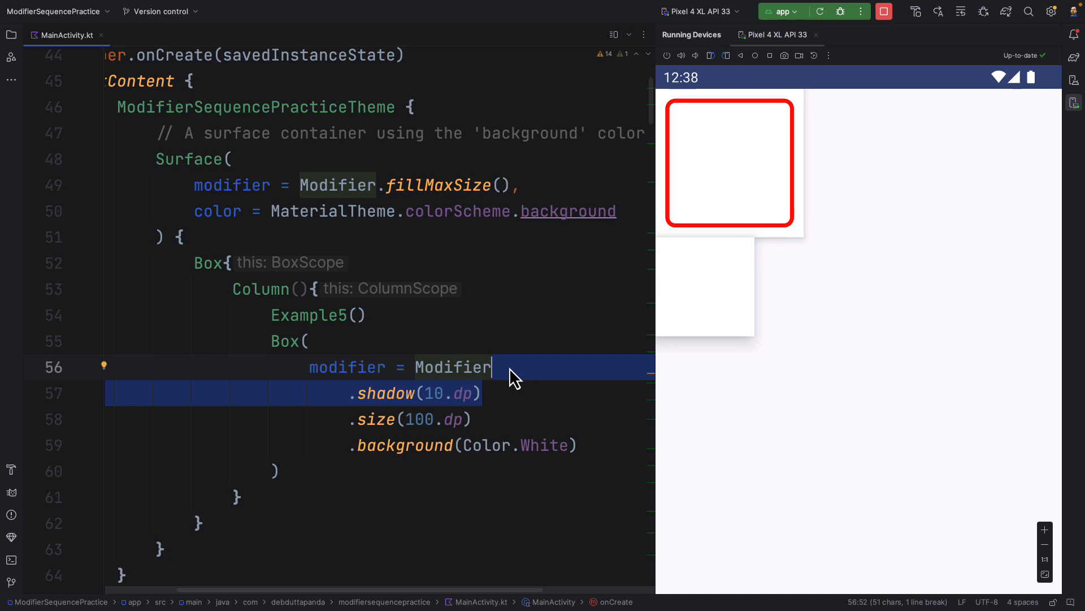
left_click(482, 394)
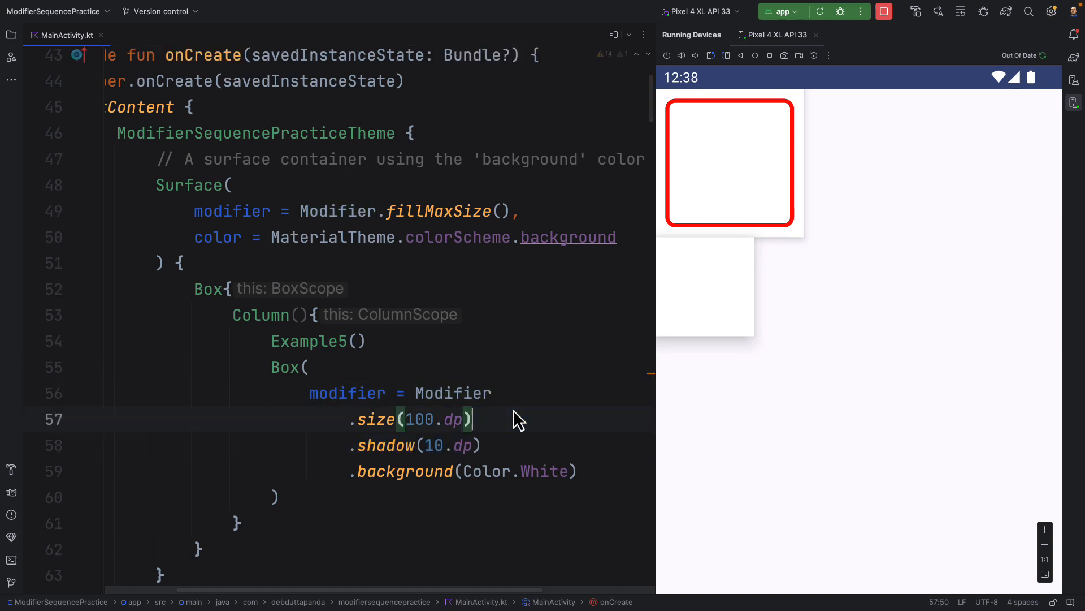
left_click(820, 12)
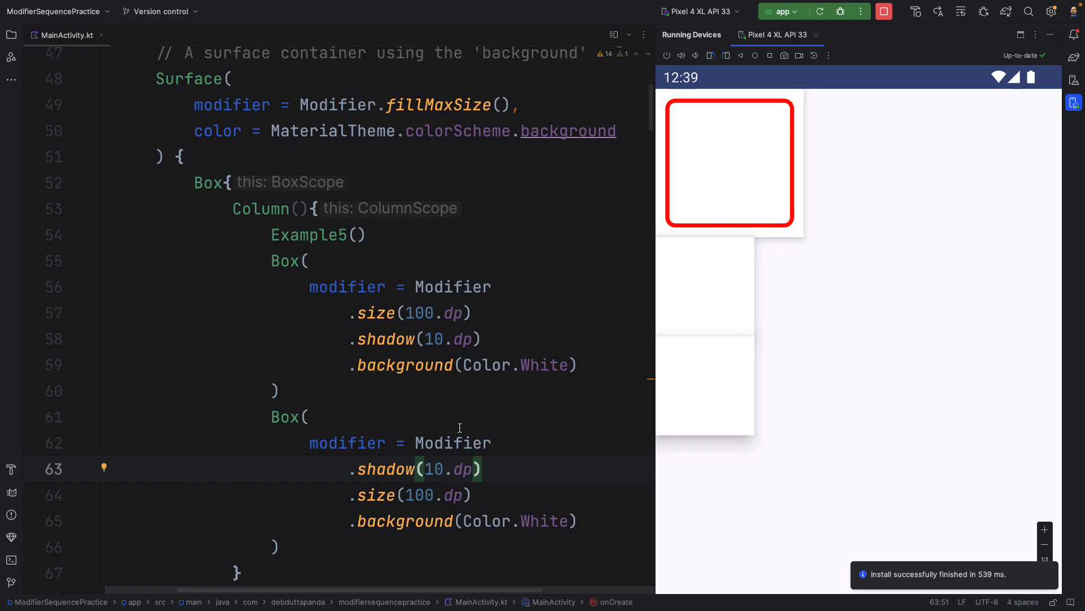
mouse_move(536, 529)
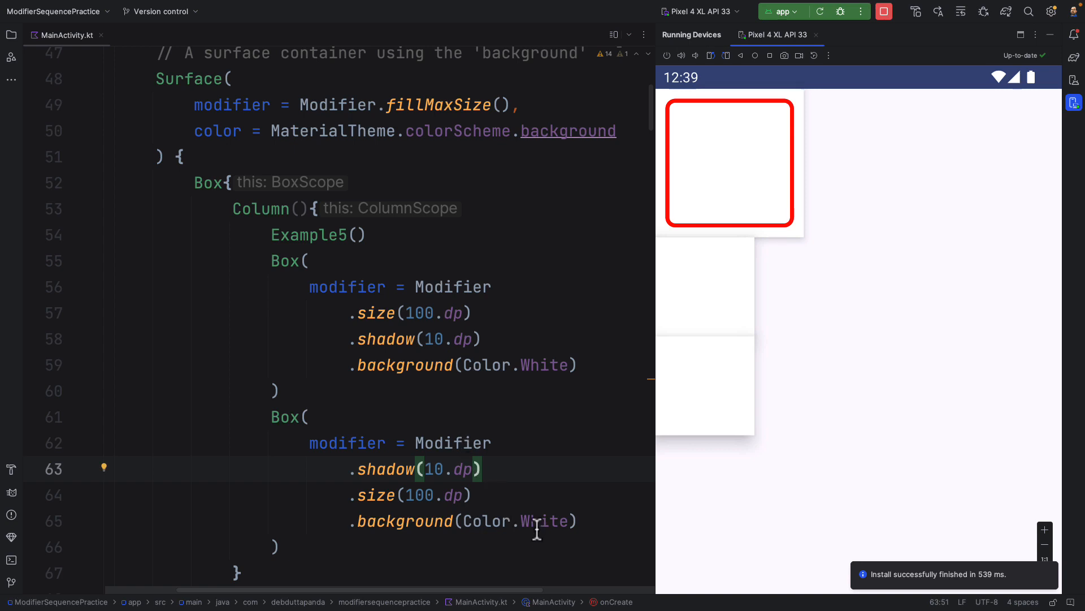
mouse_move(502, 385)
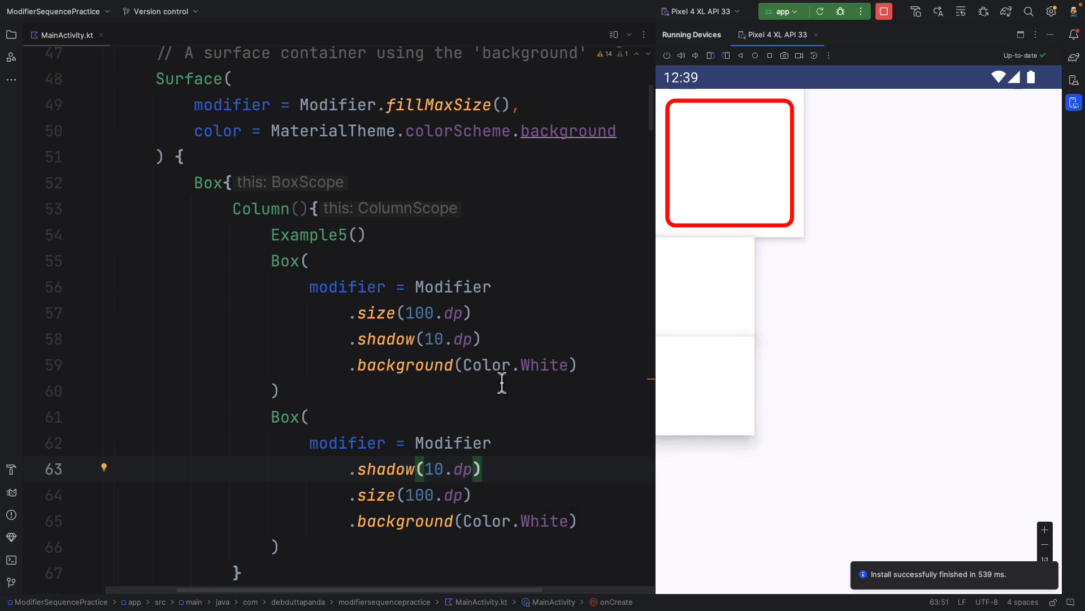
scroll("down", 3)
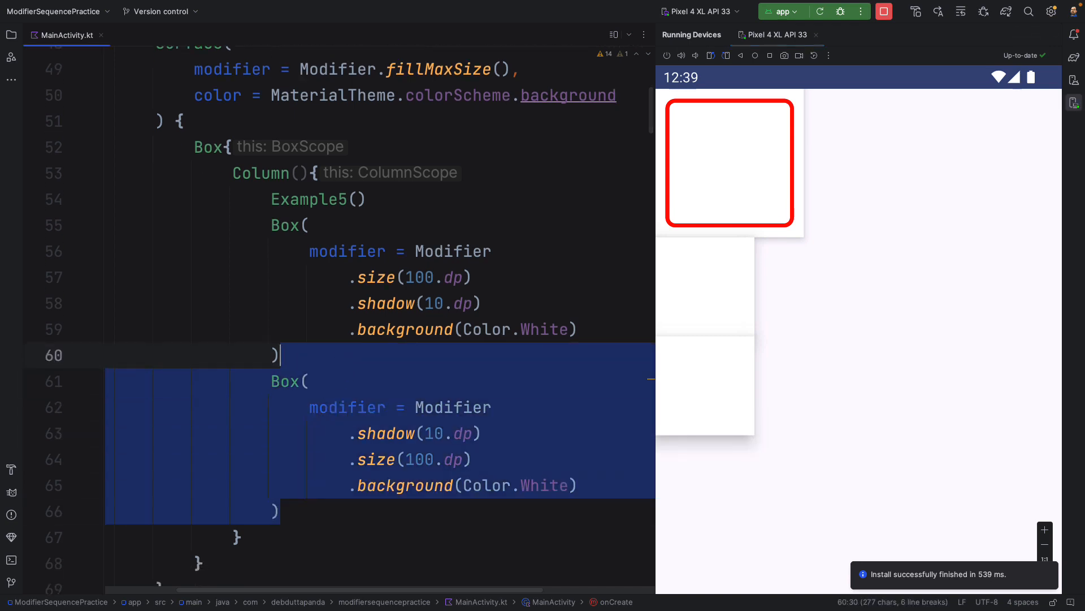
Step: Delete the duplicate Box, keeping size, shadow, white background, and rerun on the emulator
key("Delete")
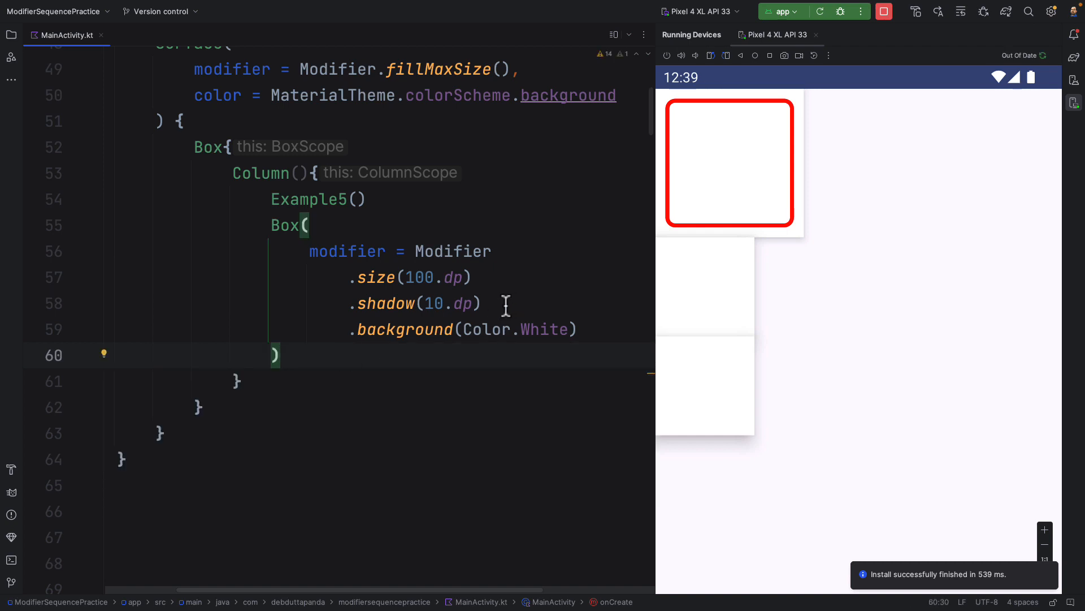
triple_click(385, 303)
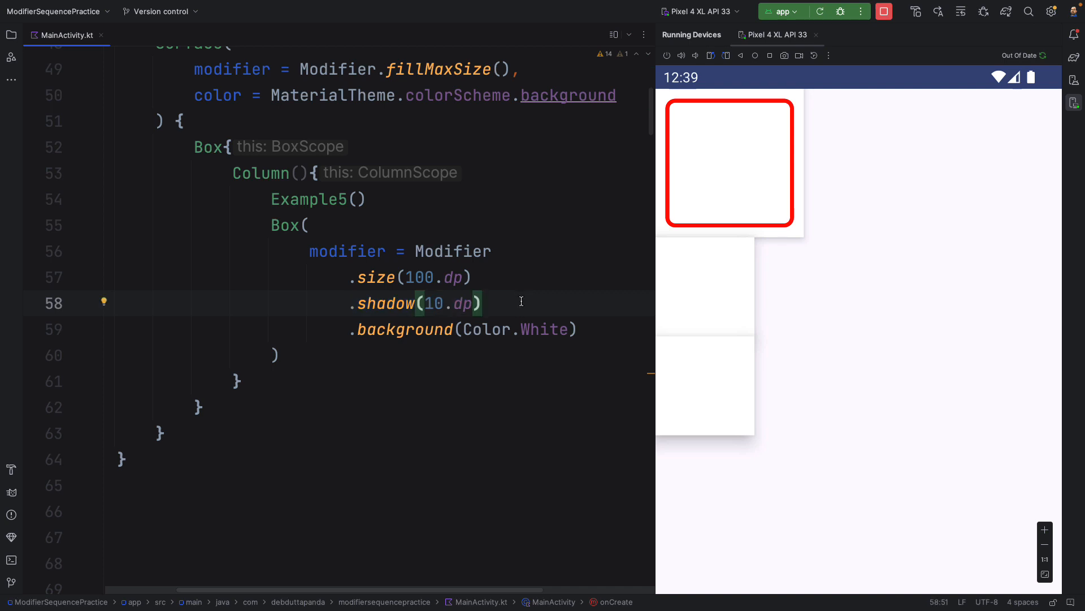
mouse_move(379, 339)
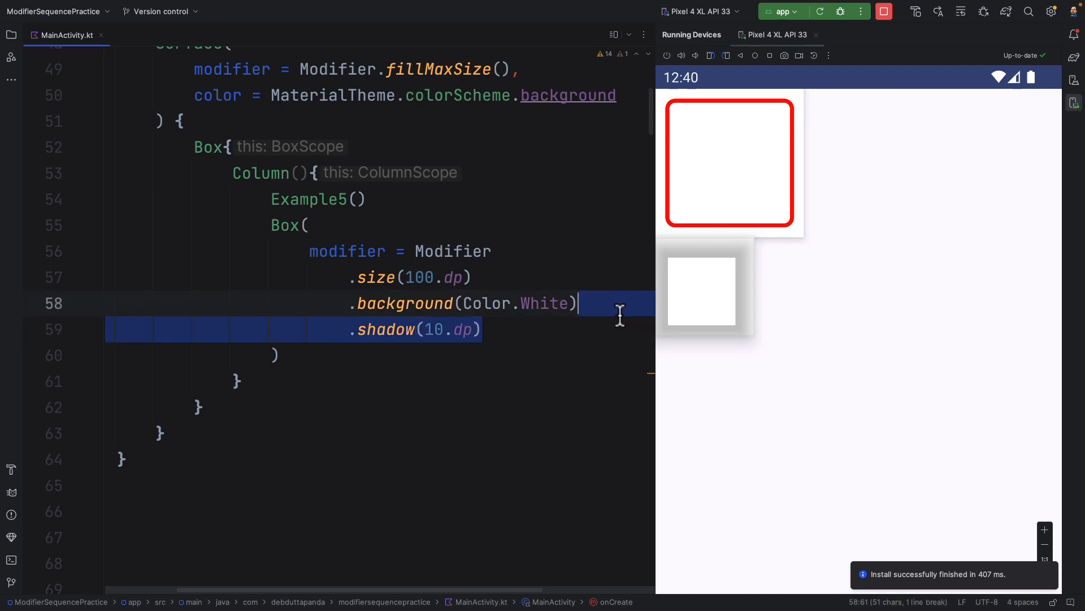
mouse_move(597, 308)
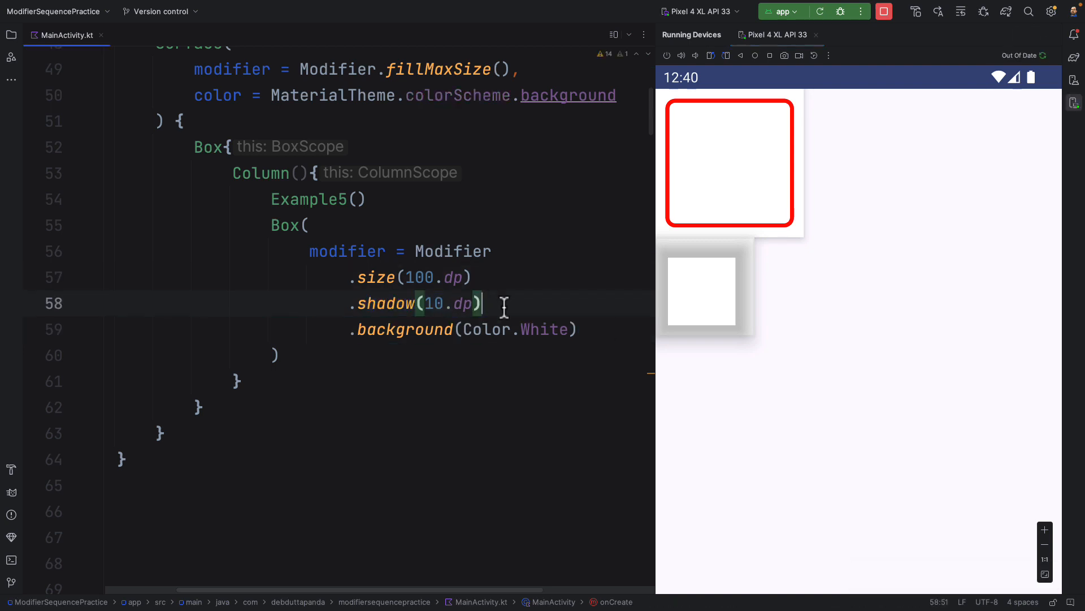
left_click(819, 12)
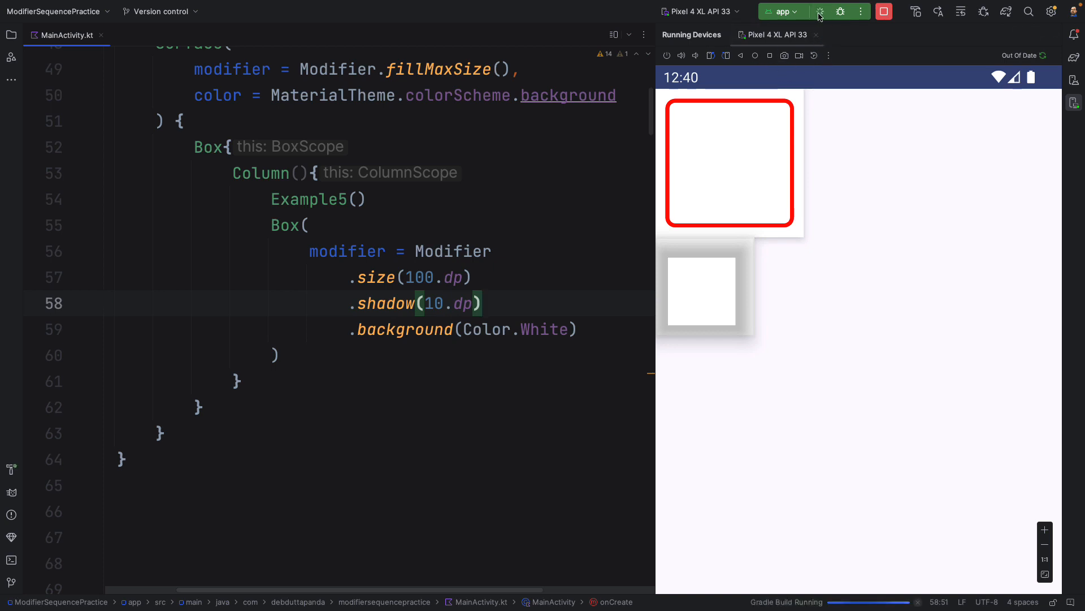
left_click(819, 11)
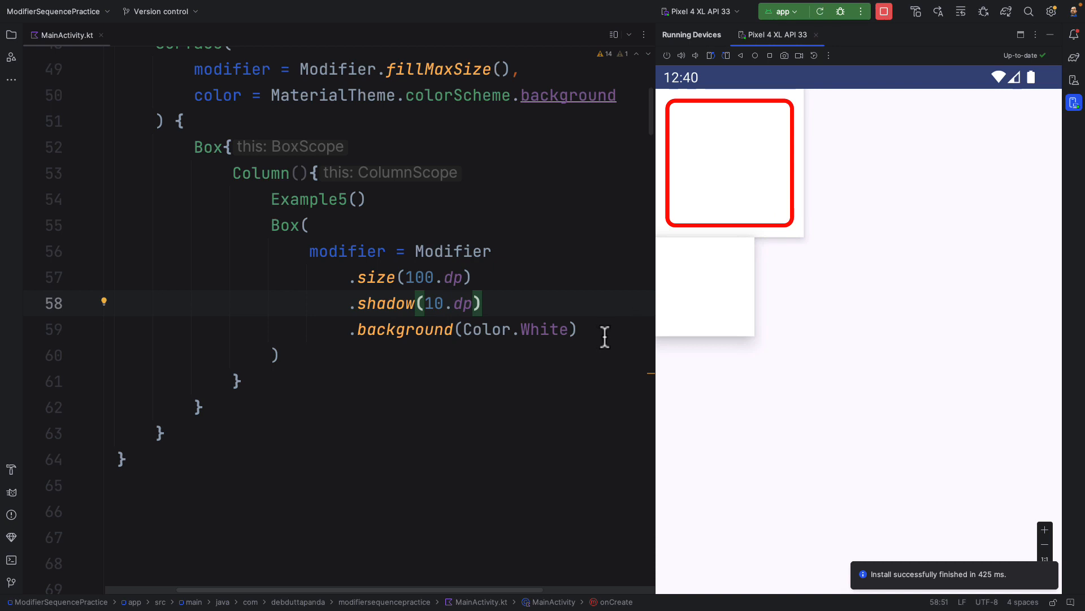
Step: Add .border(4.dp, Color.Red) to the 150 dp box and apply the changes to the running app
type(".")
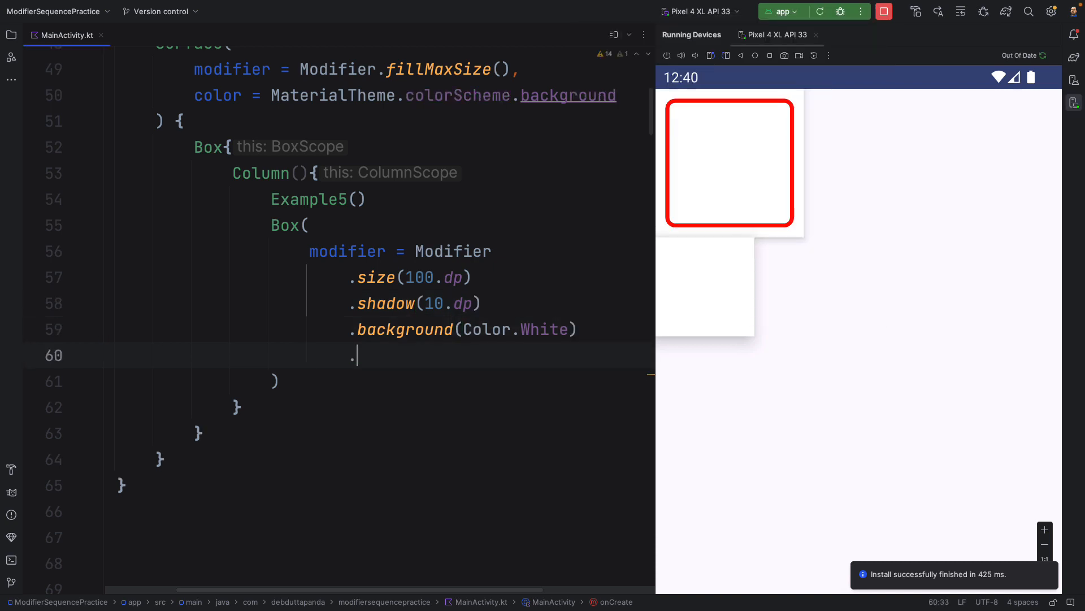
type("border()")
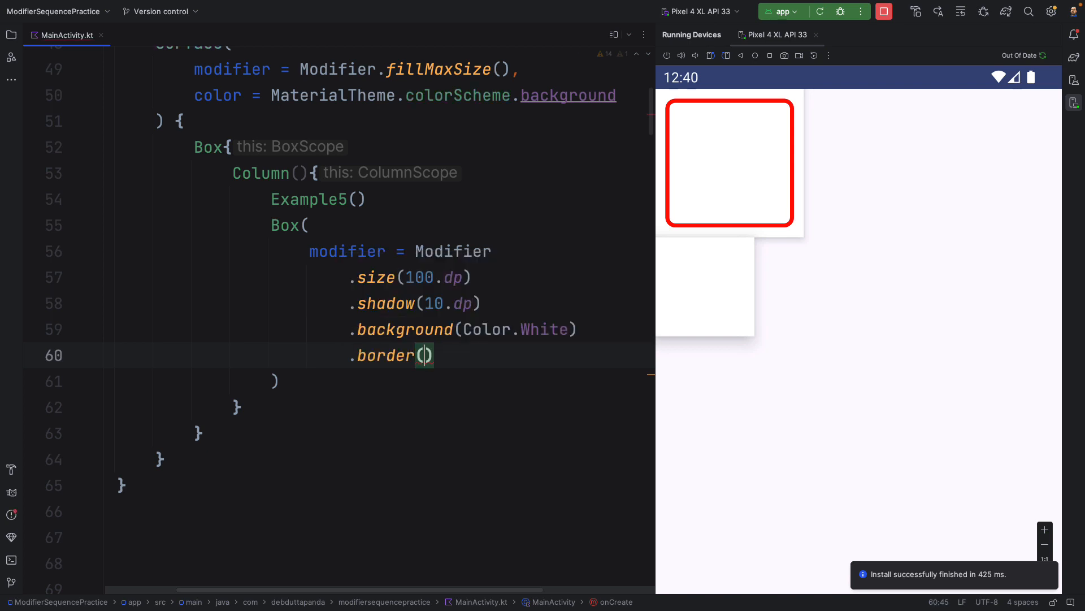
type("4.")
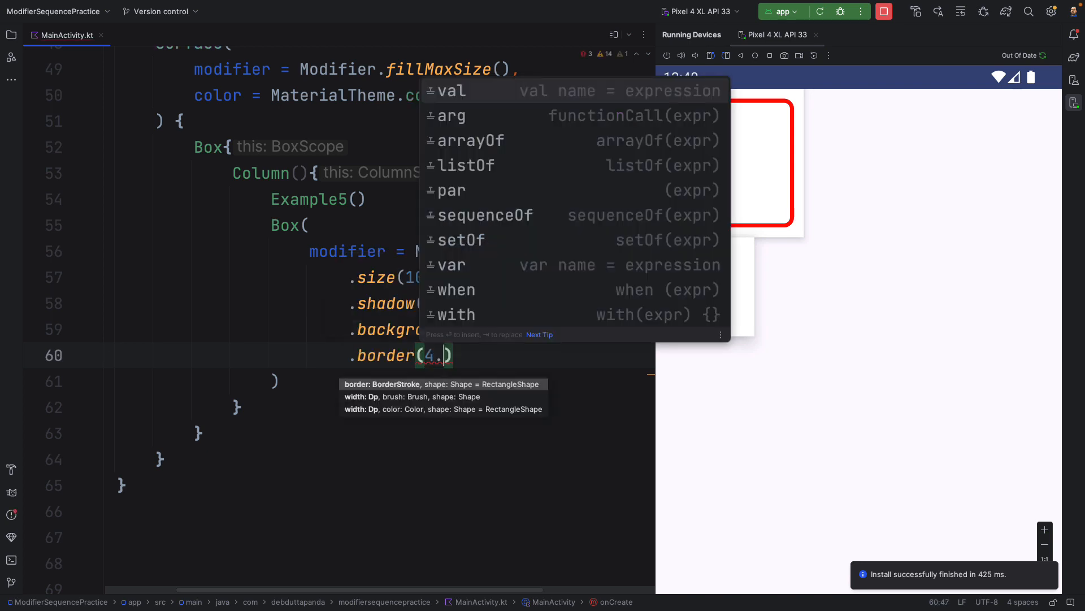
type("dp,")
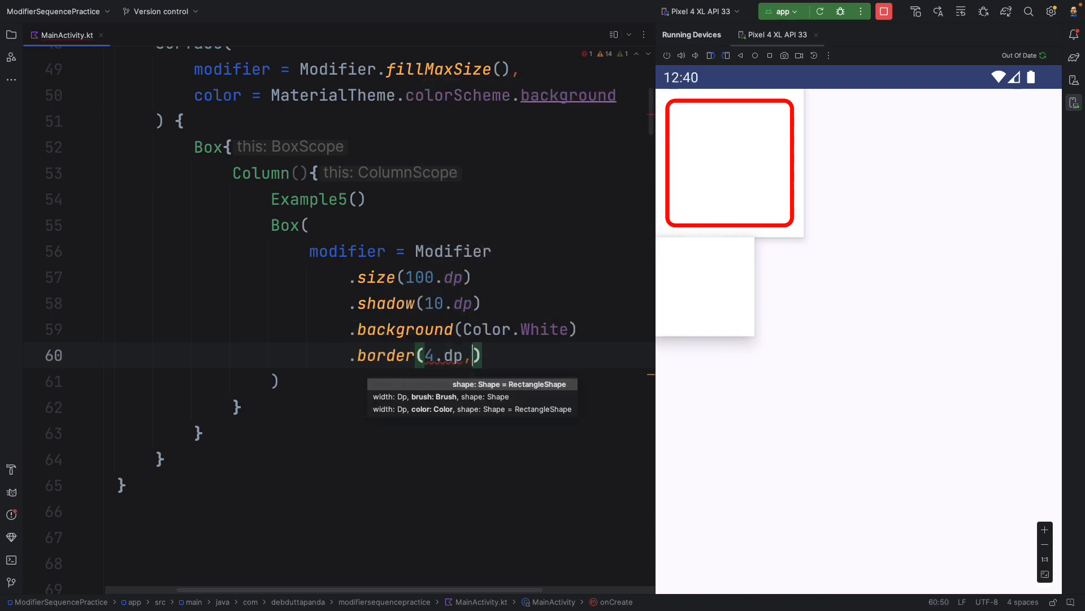
type("Color.Red")
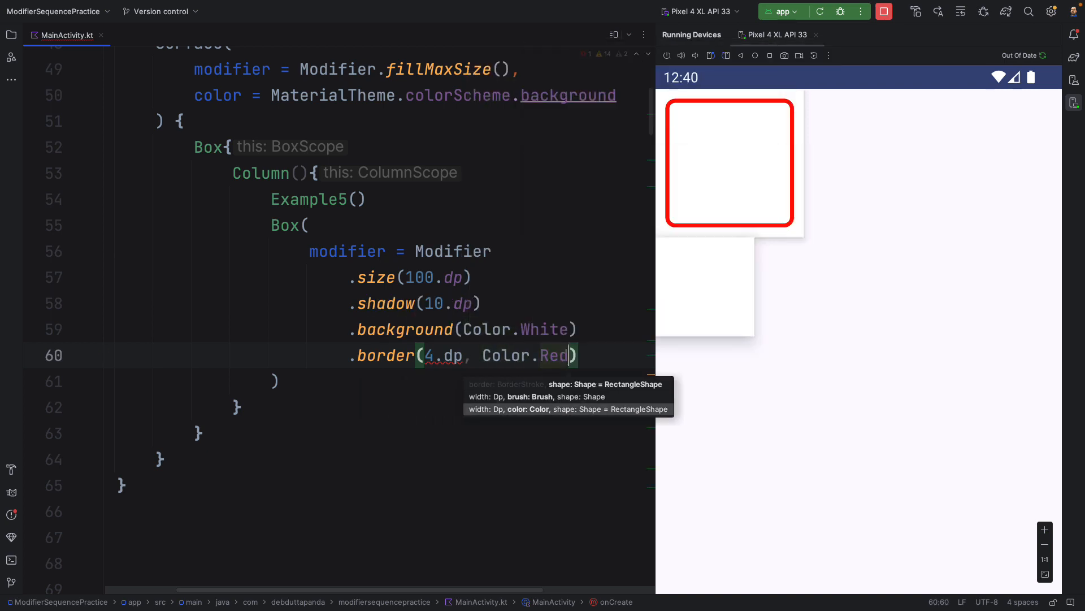
type(",")
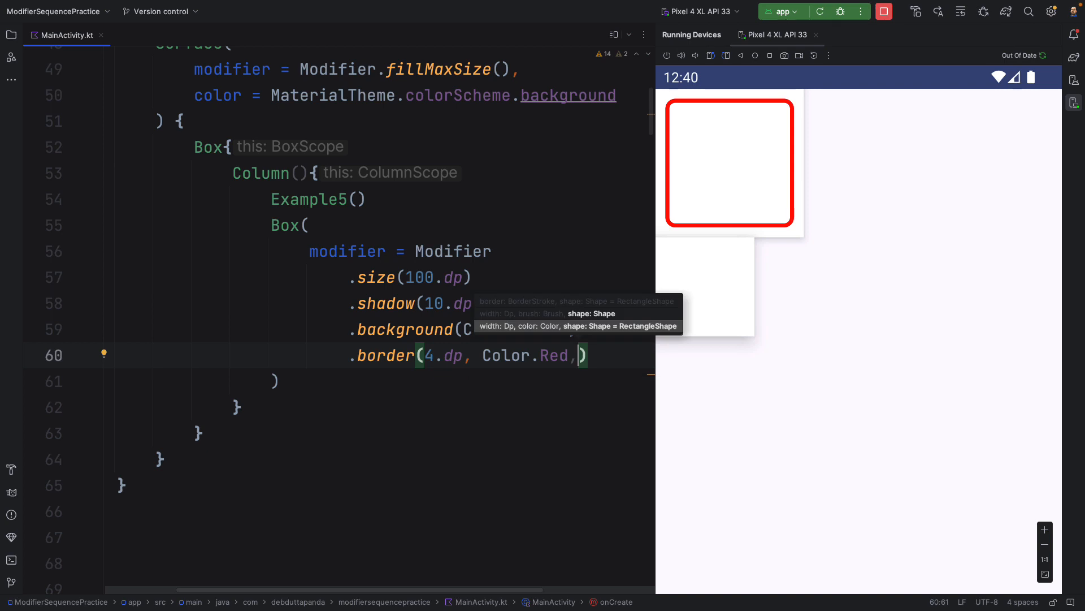
key("Backspace")
type("5")
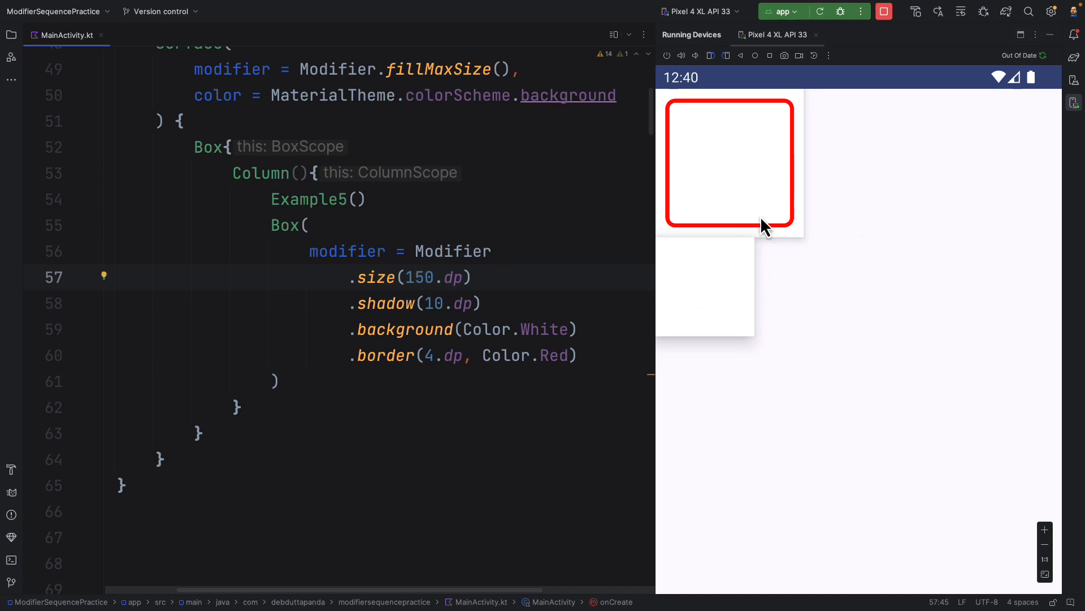
left_click(820, 11)
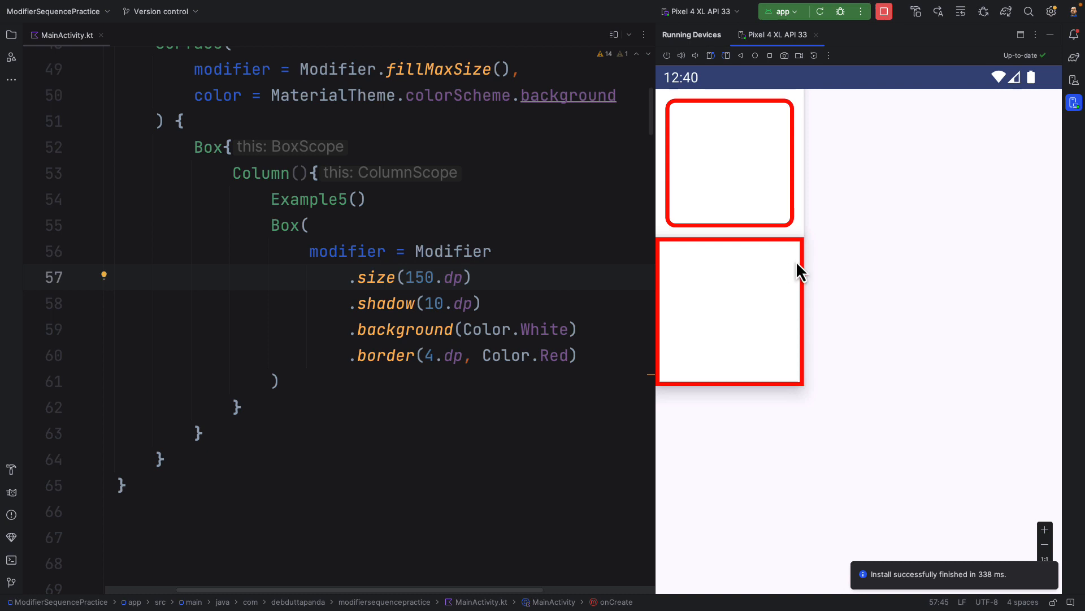
mouse_move(700, 349)
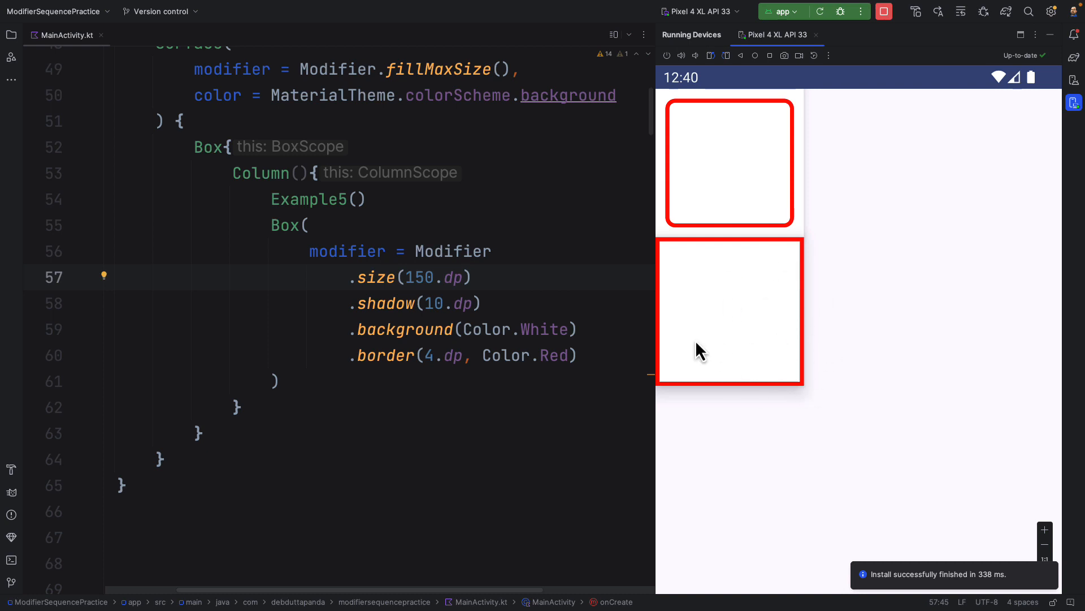
mouse_move(732, 307)
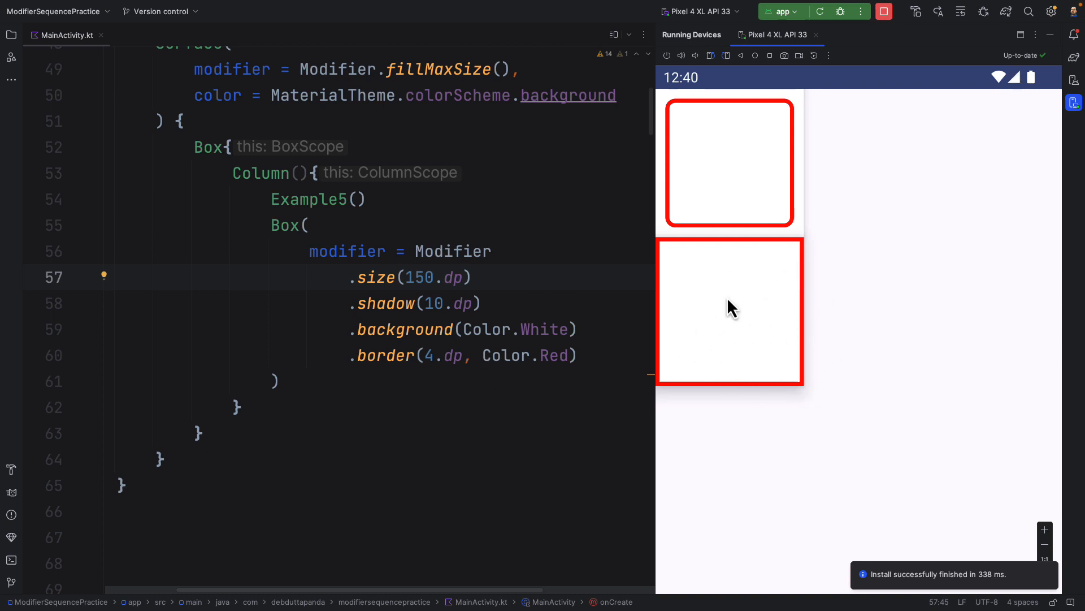
mouse_move(678, 267)
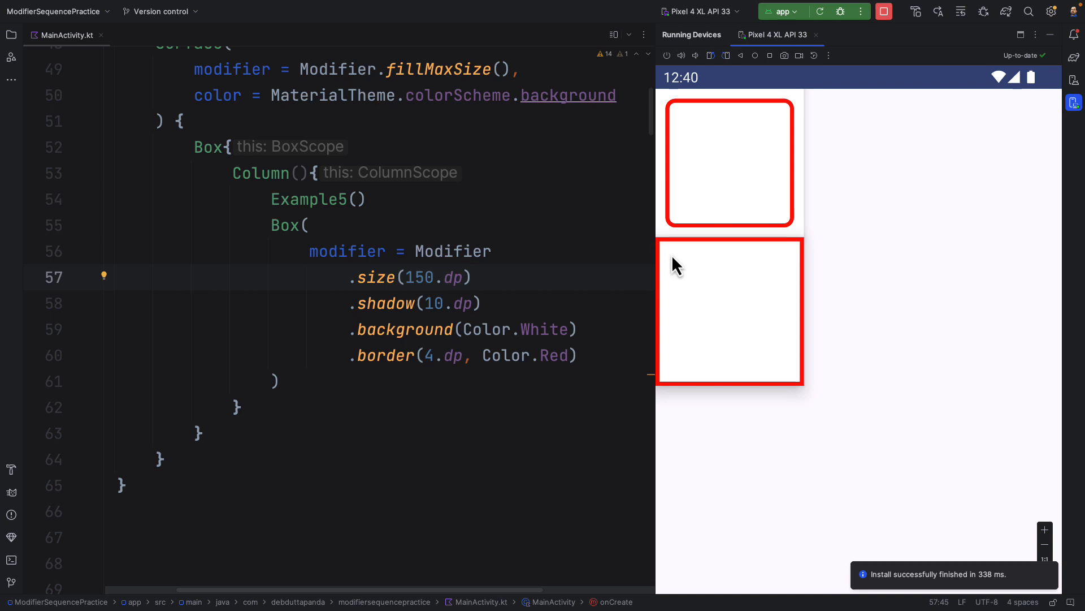
mouse_move(737, 379)
type(".padding(")
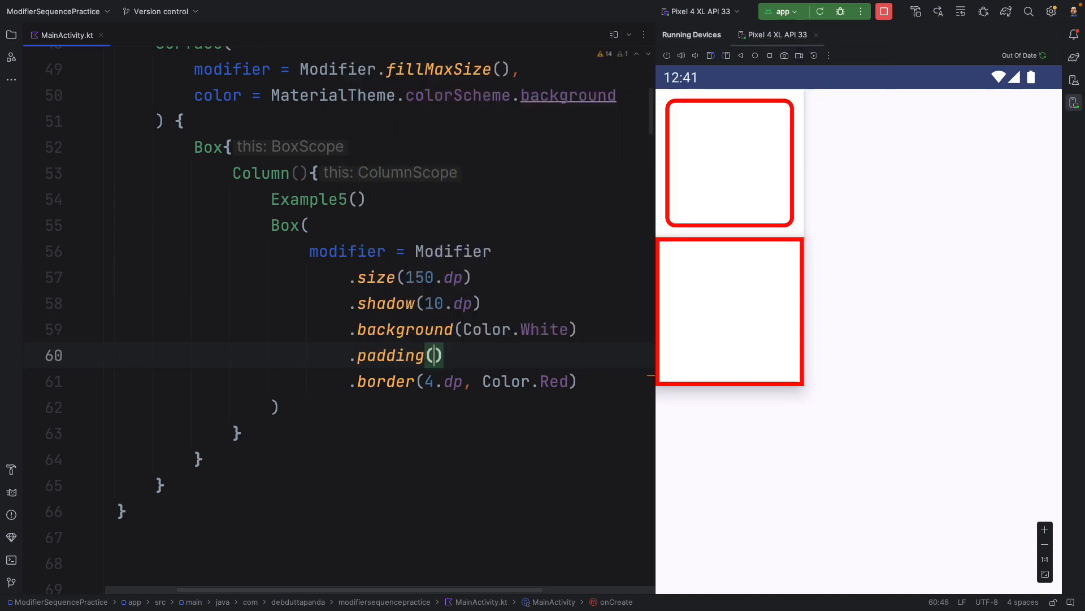
Step: Add .padding(8.dp) and RoundedCornerShape(24.dp) to the border, rebuilding to show each
type("8.dp")
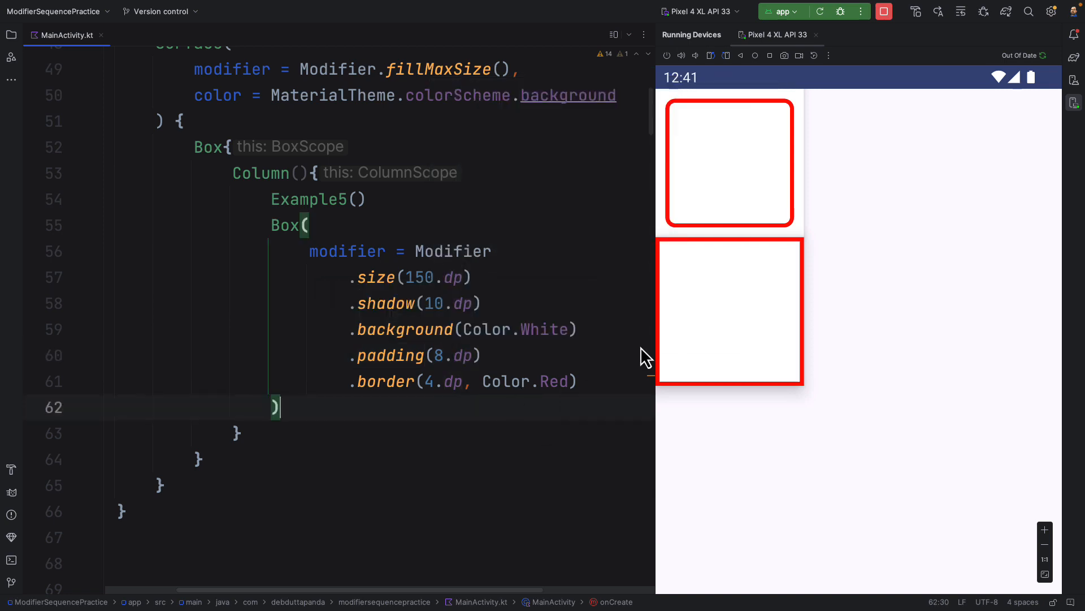
left_click(820, 12)
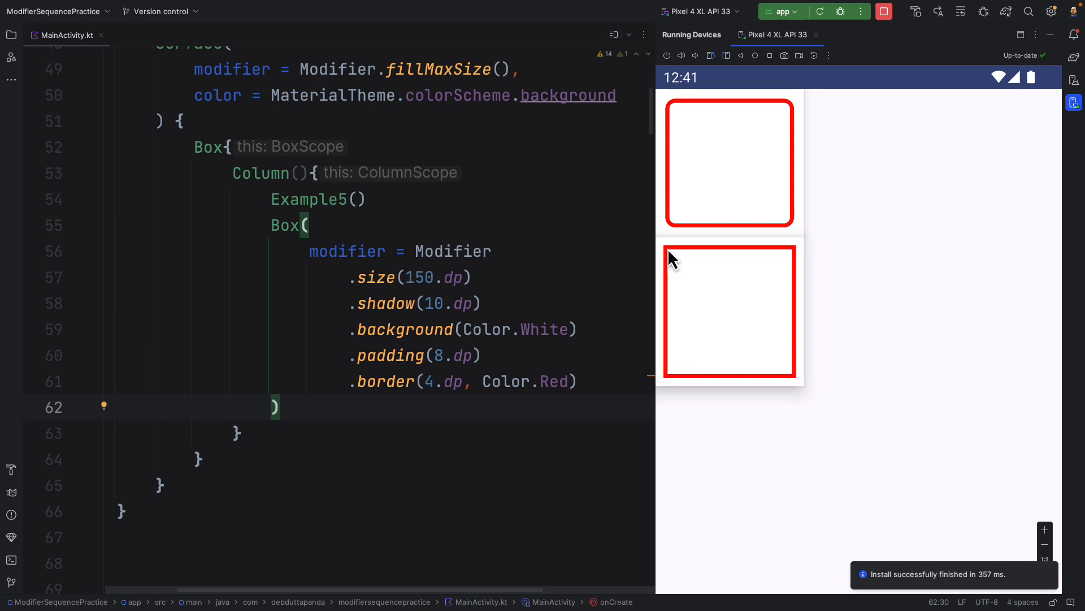
mouse_move(681, 241)
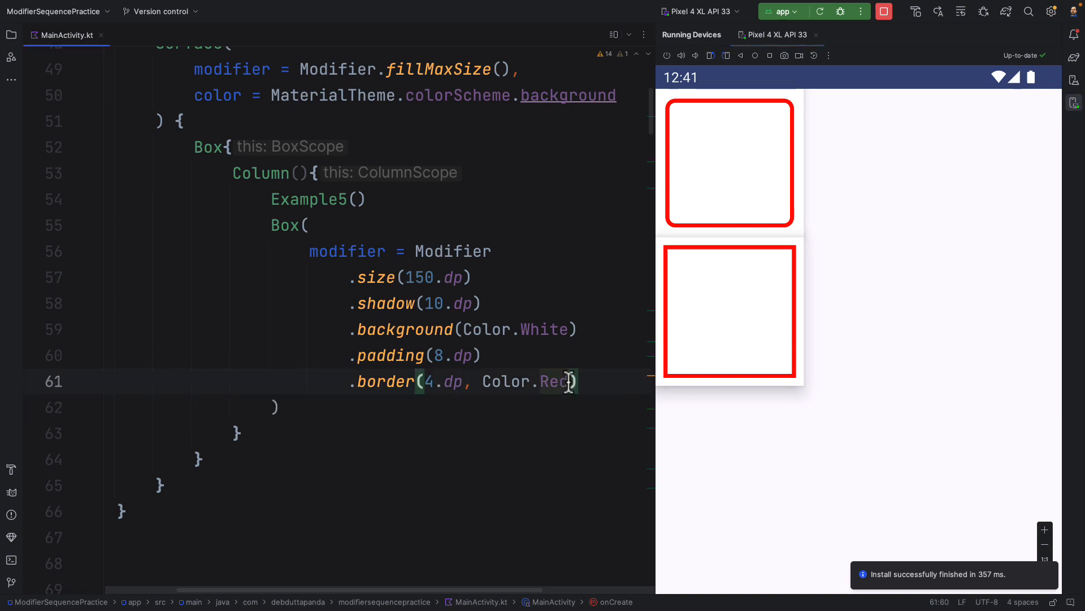
type(",Ro")
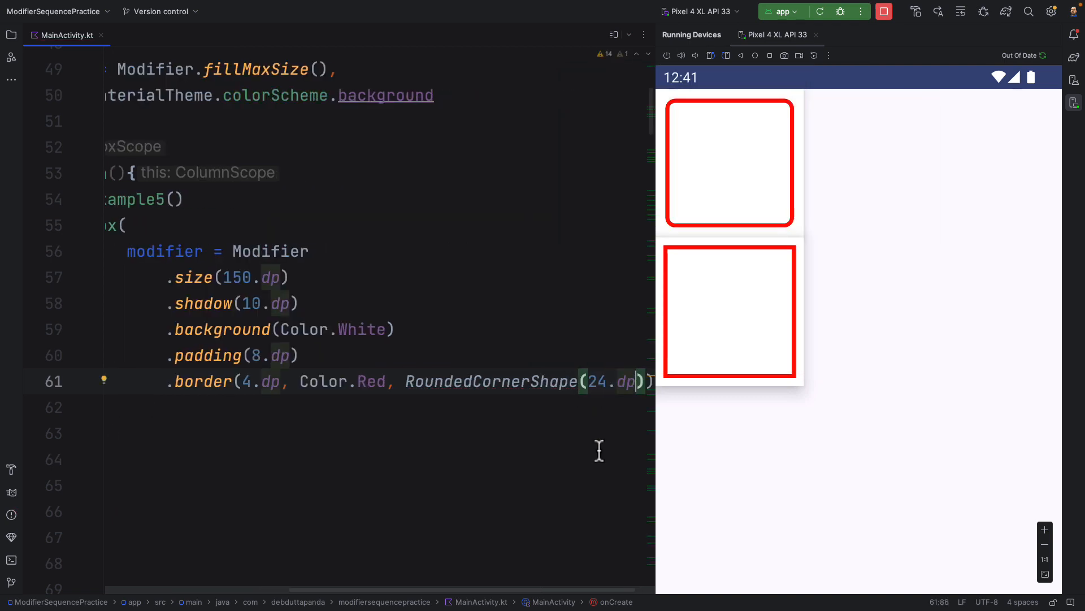
left_click(821, 11)
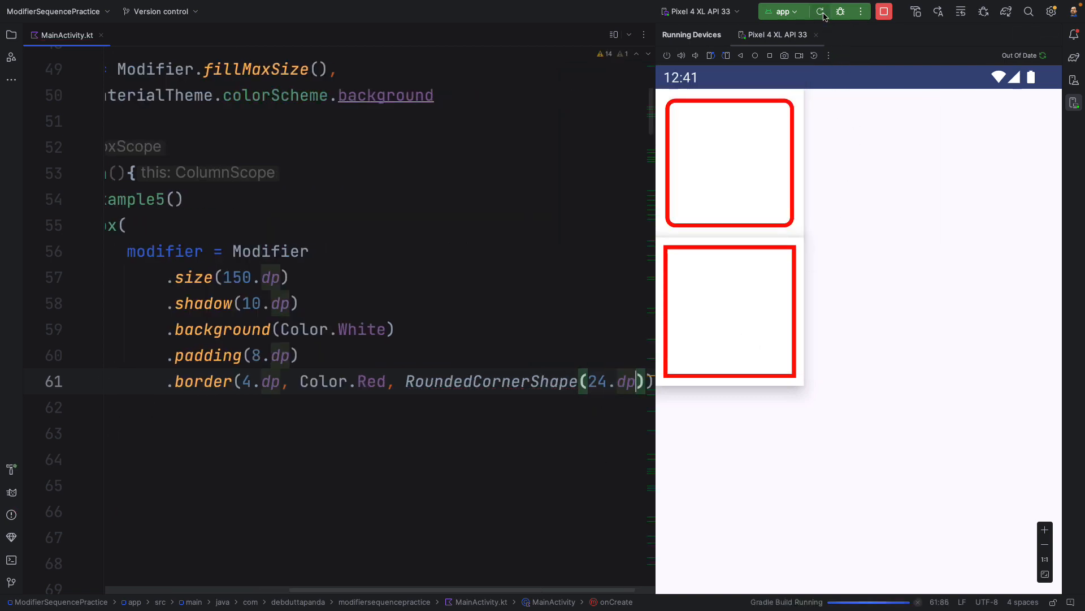
left_click(820, 11)
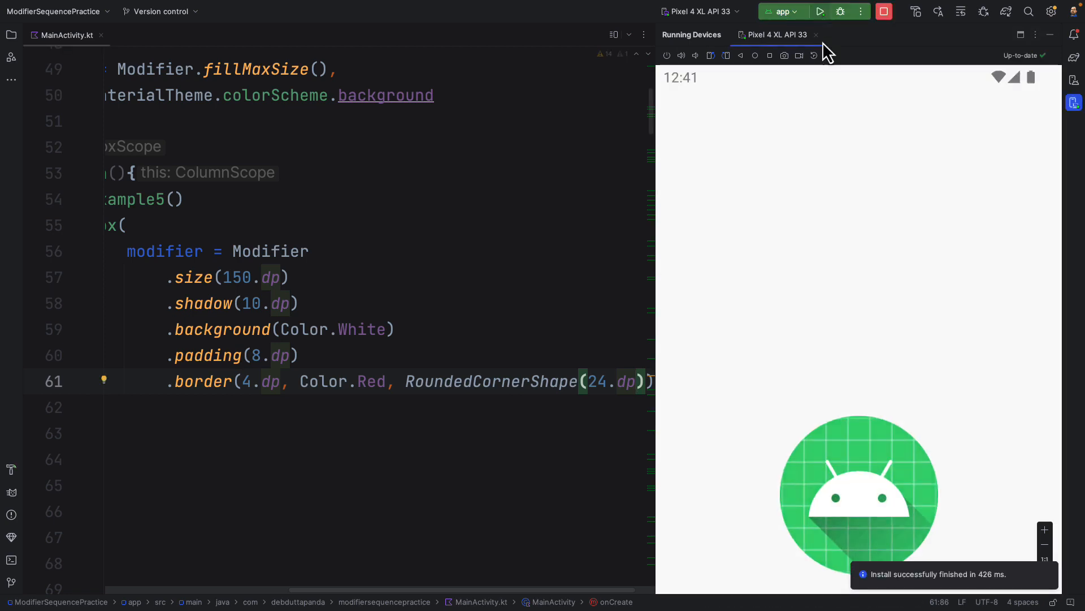
left_click(821, 11)
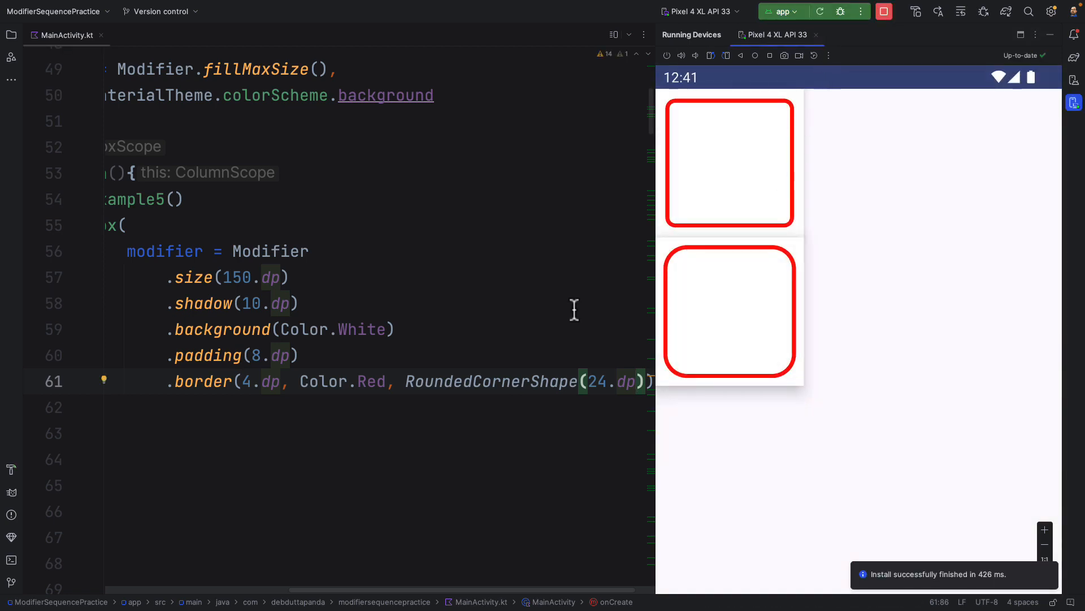
Step: Change the border corner radius from 24.dp to 12.dp and rerun the app
double_click(594, 381)
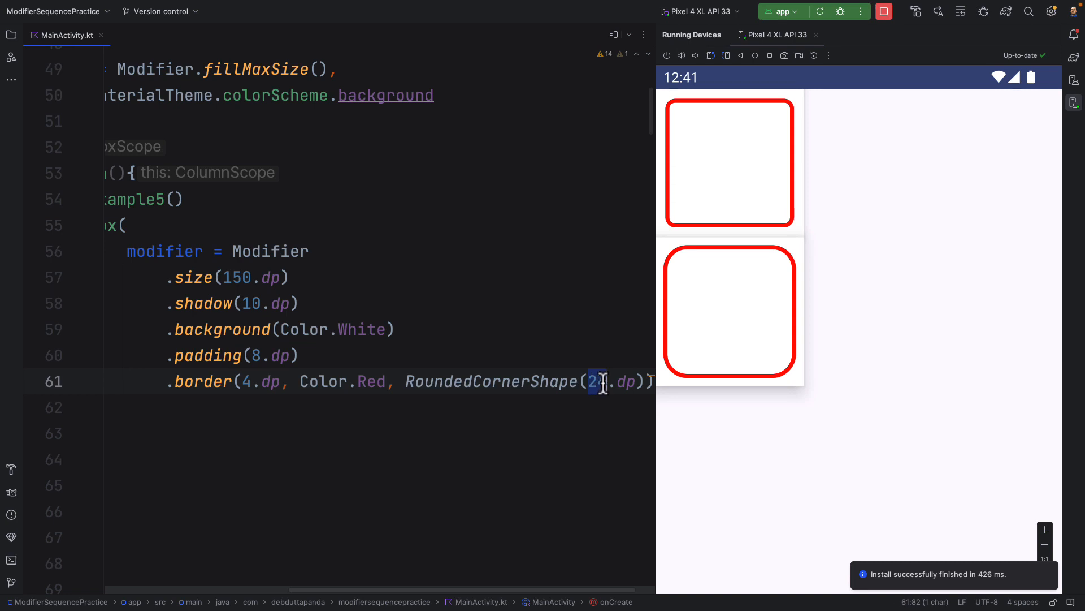
type("12")
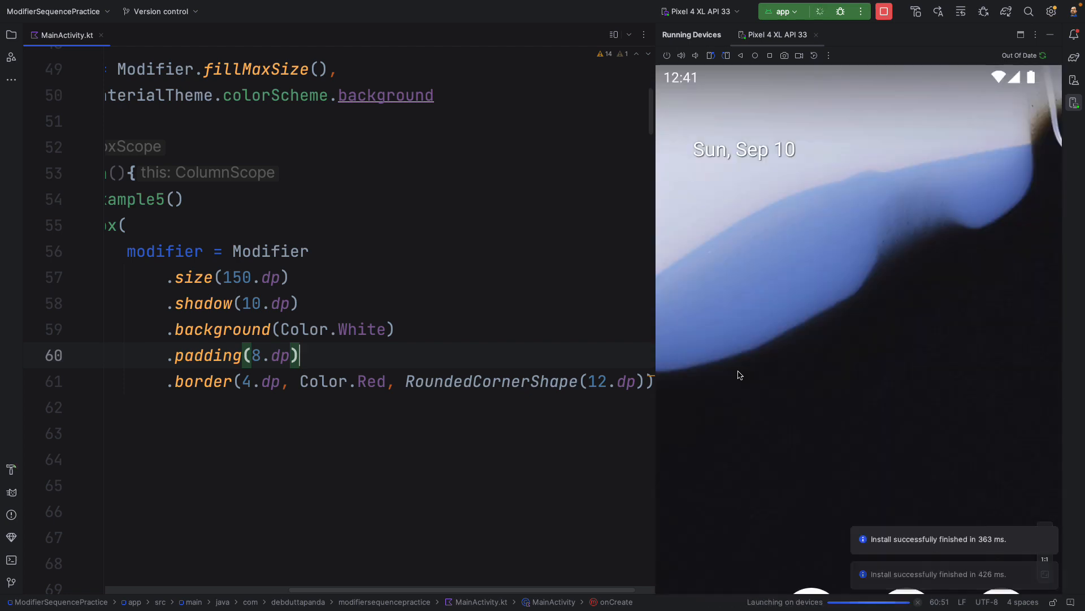
left_click(820, 12)
type(".clickable {  }")
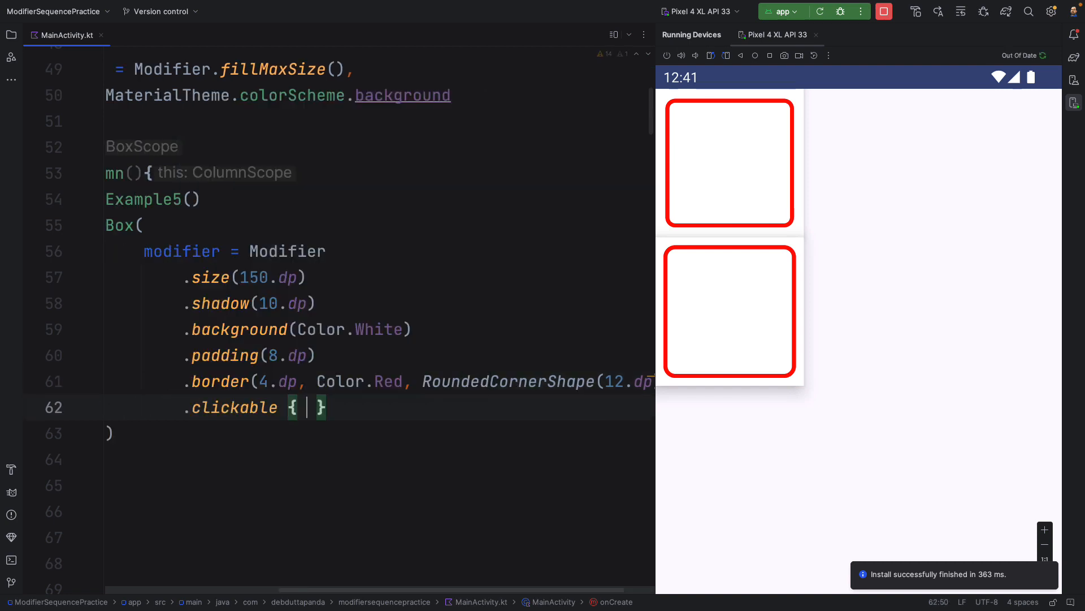
left_click(819, 12)
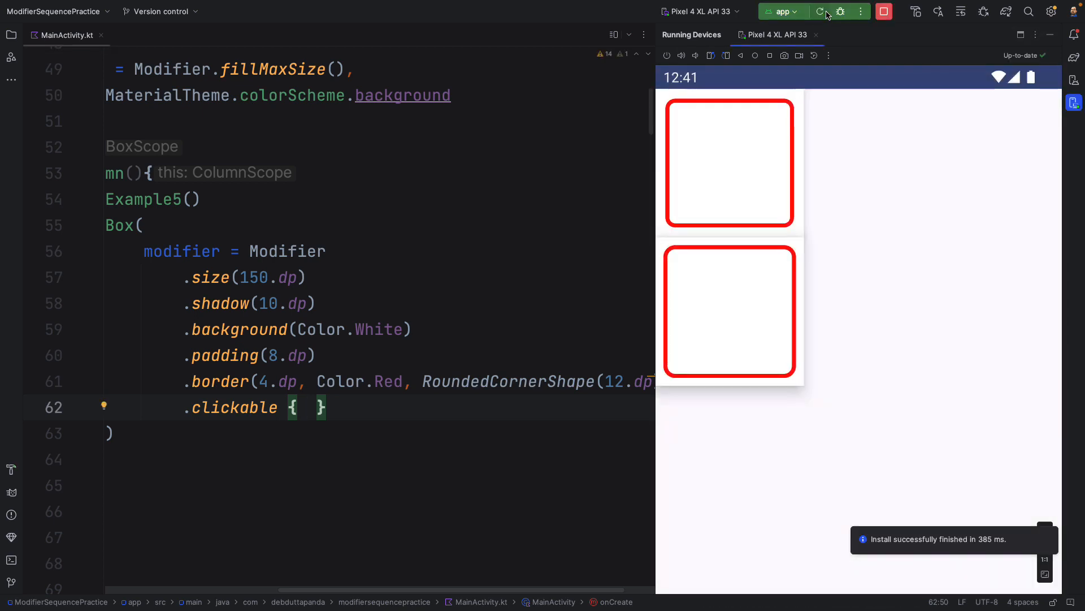
left_click(729, 310)
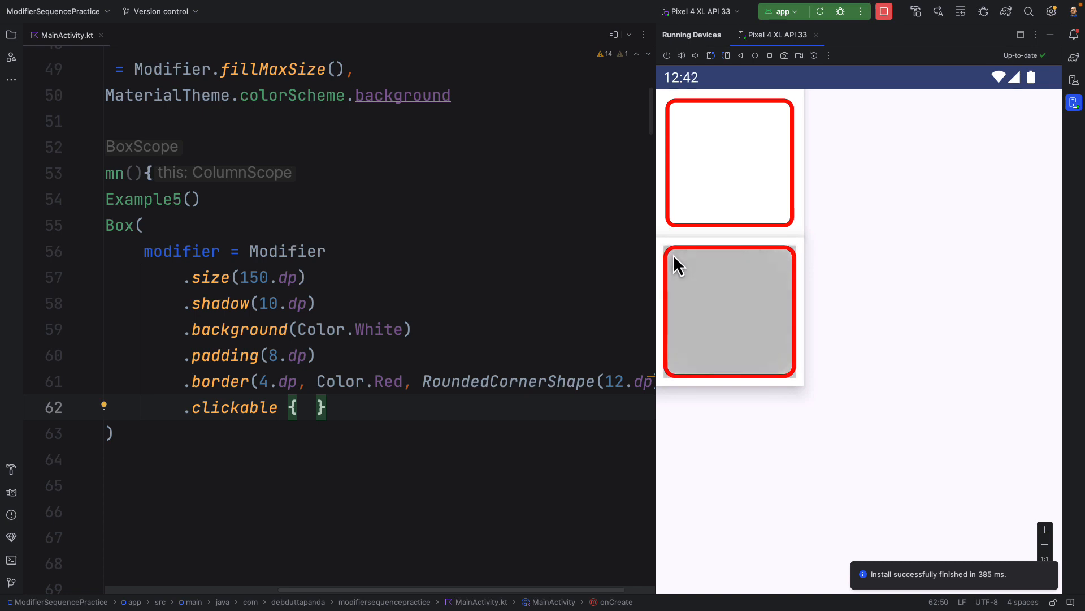
left_click(728, 311)
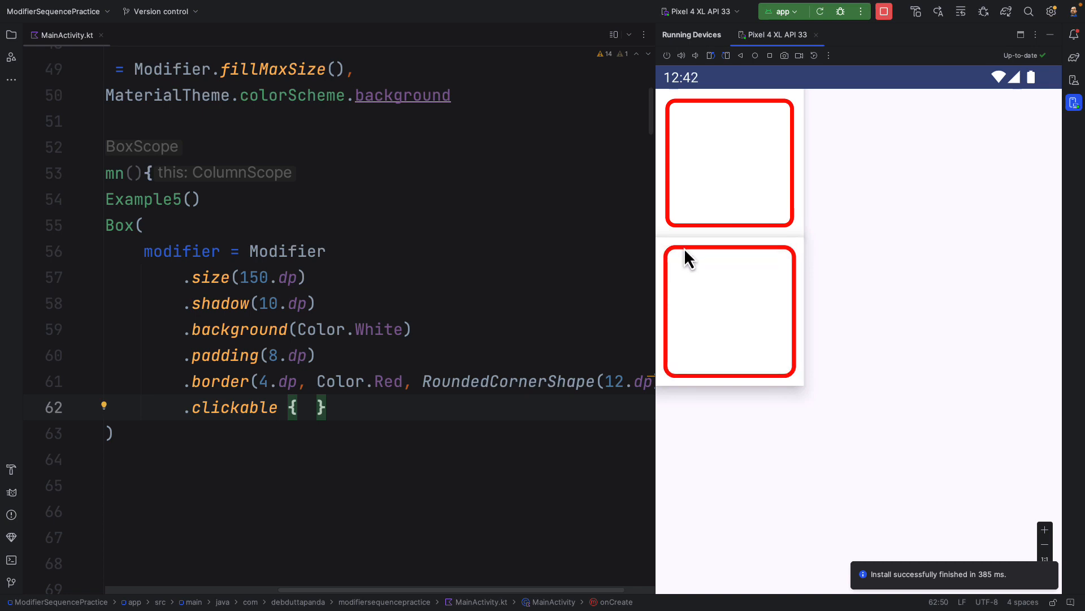
mouse_move(680, 263)
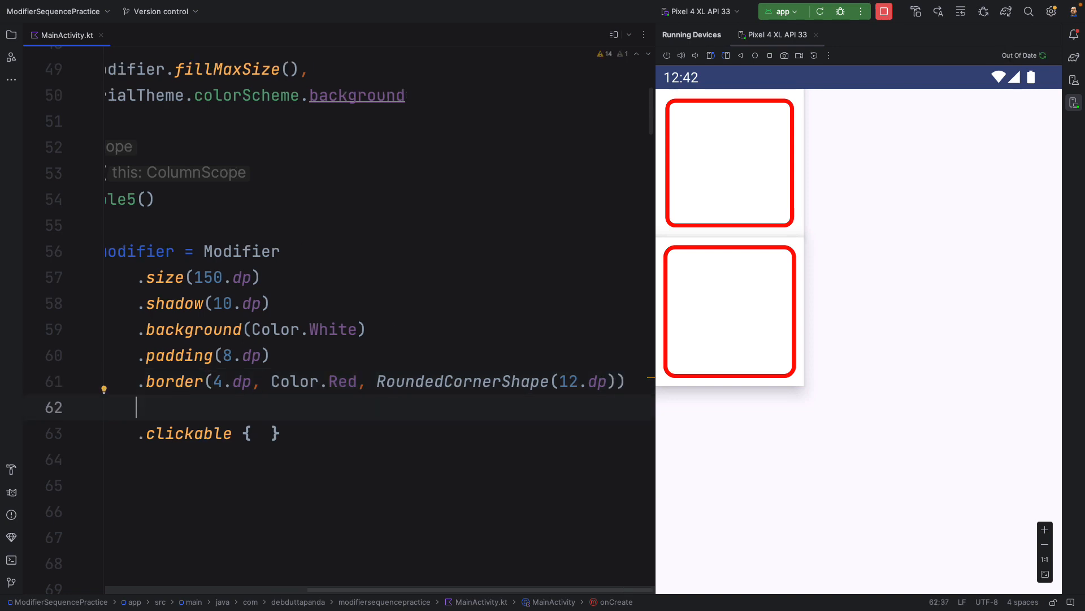
Step: Insert .clip(RoundedCornerShape(12.dp)) before .clickable and redeploy to the emulator
type(".cl")
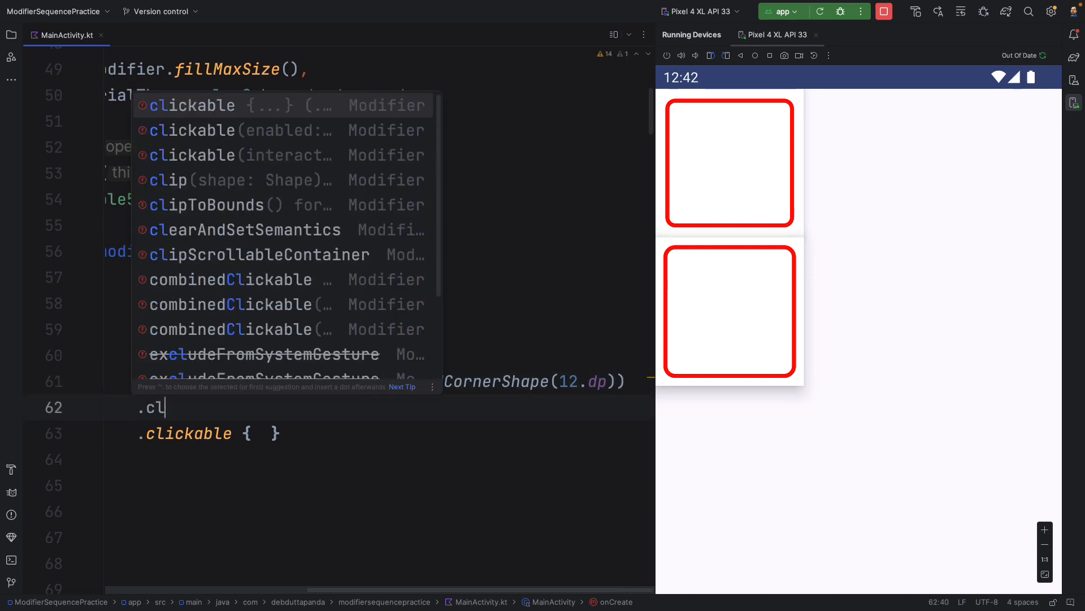
type("ip")
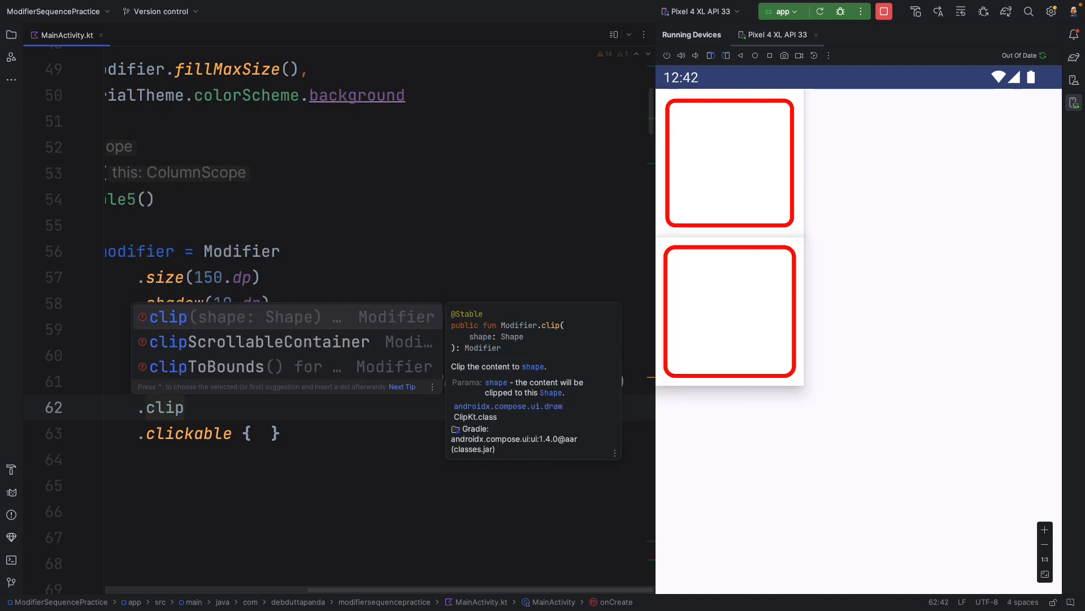
key("Tab")
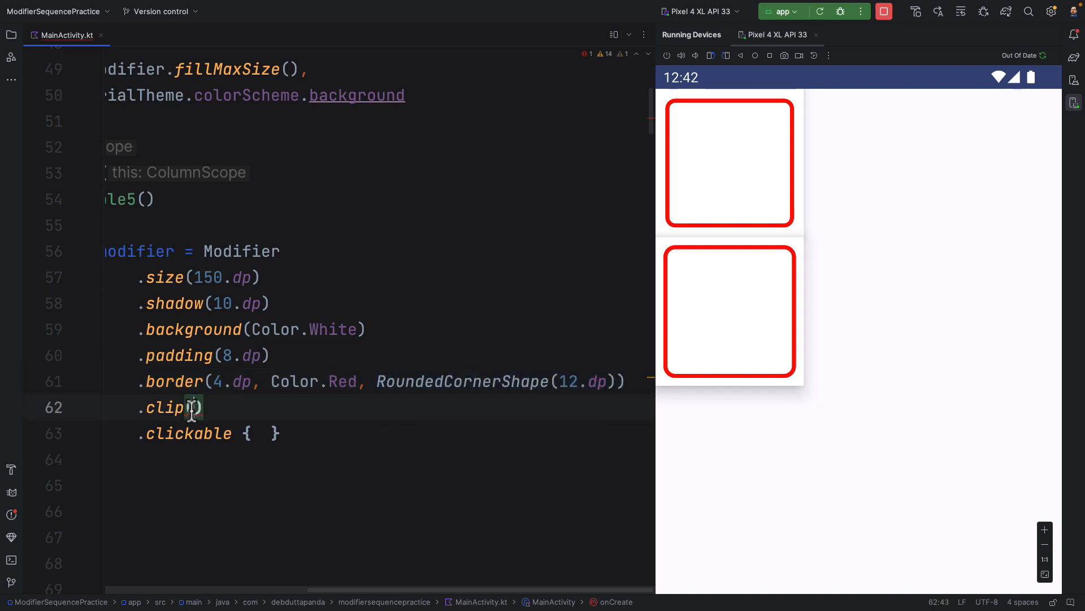
type("RoundedCornerShape(12.dp)")
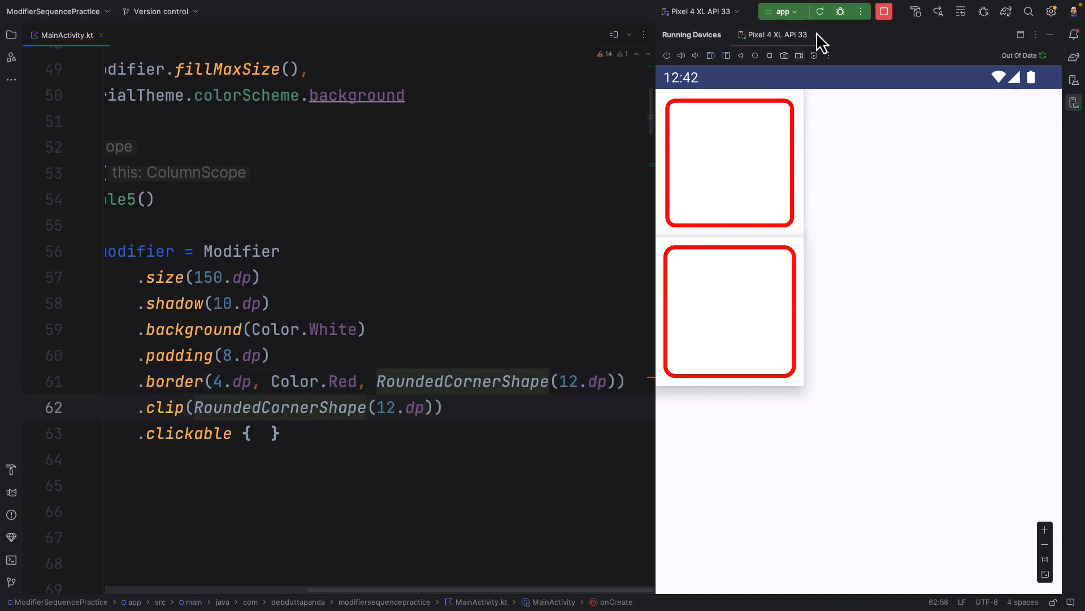
left_click(820, 11)
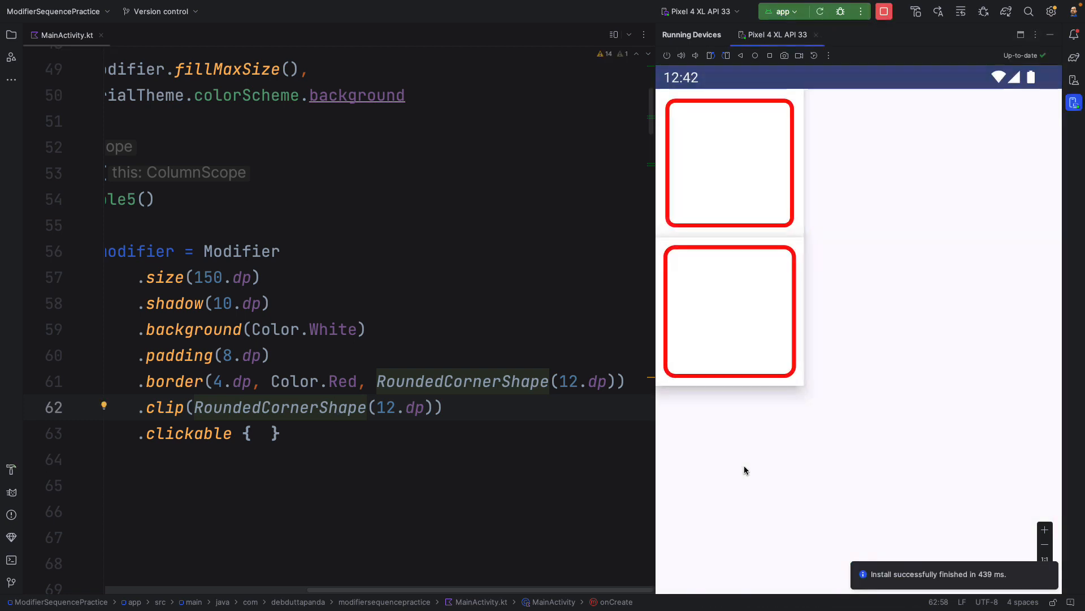
left_click(729, 311)
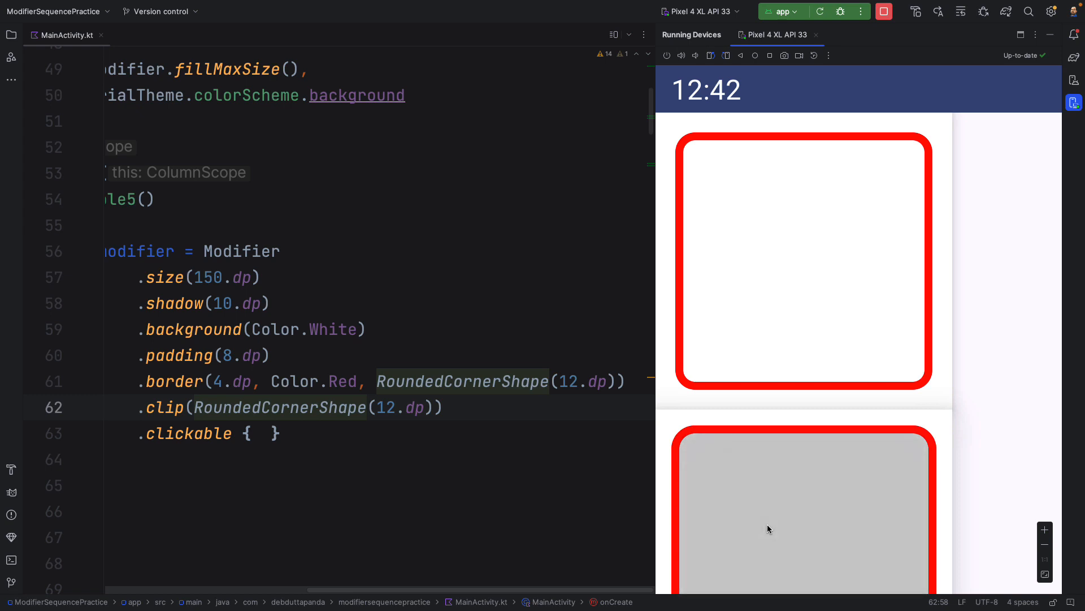
left_click(803, 515)
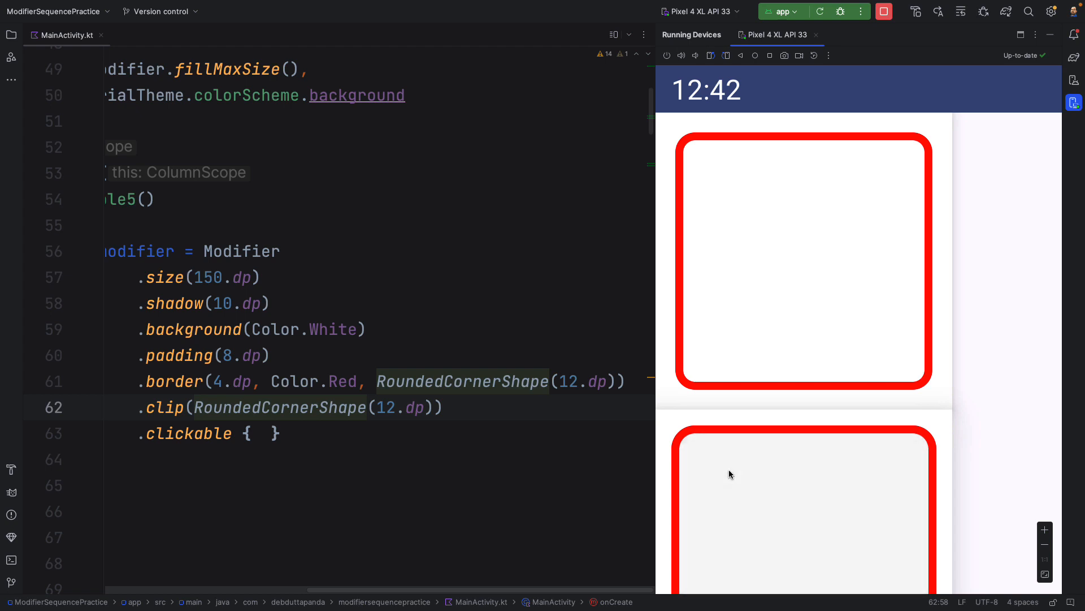
left_click(733, 489)
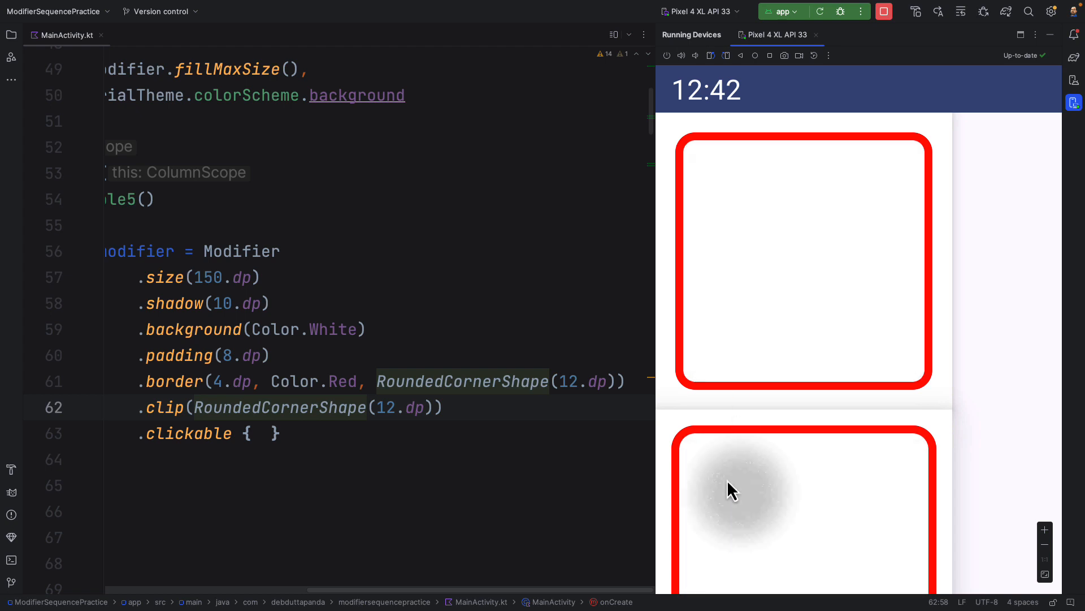
left_click(744, 488)
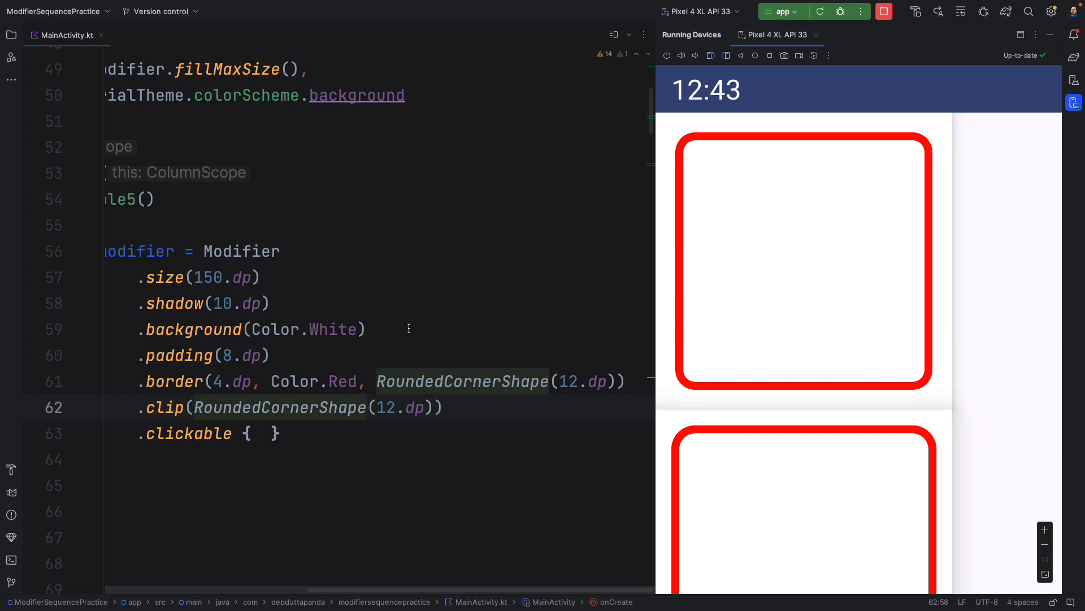
left_click(138, 277)
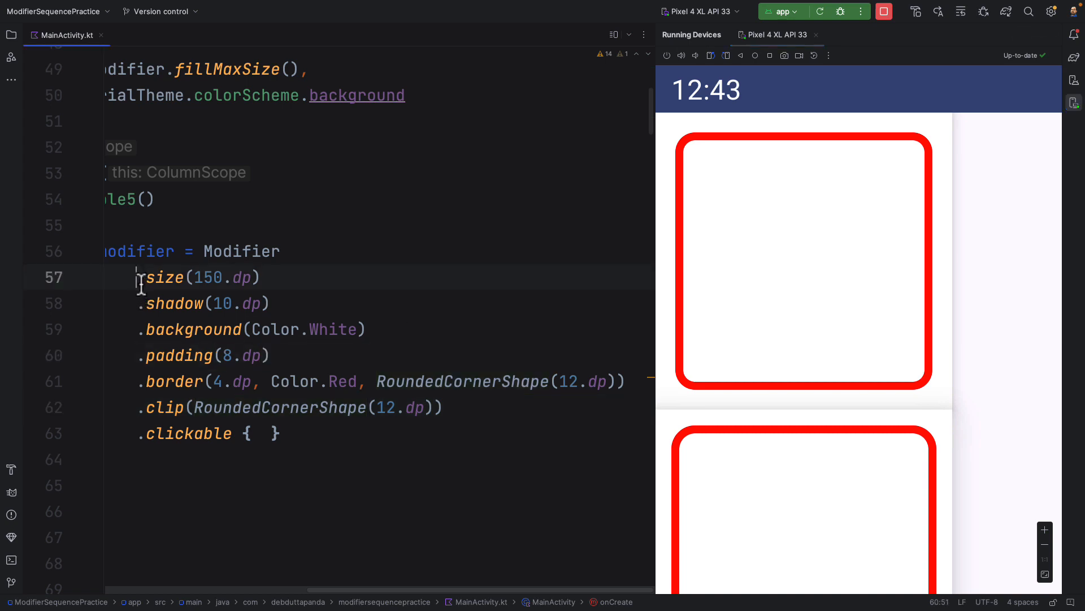
left_click_drag(138, 277, 280, 433)
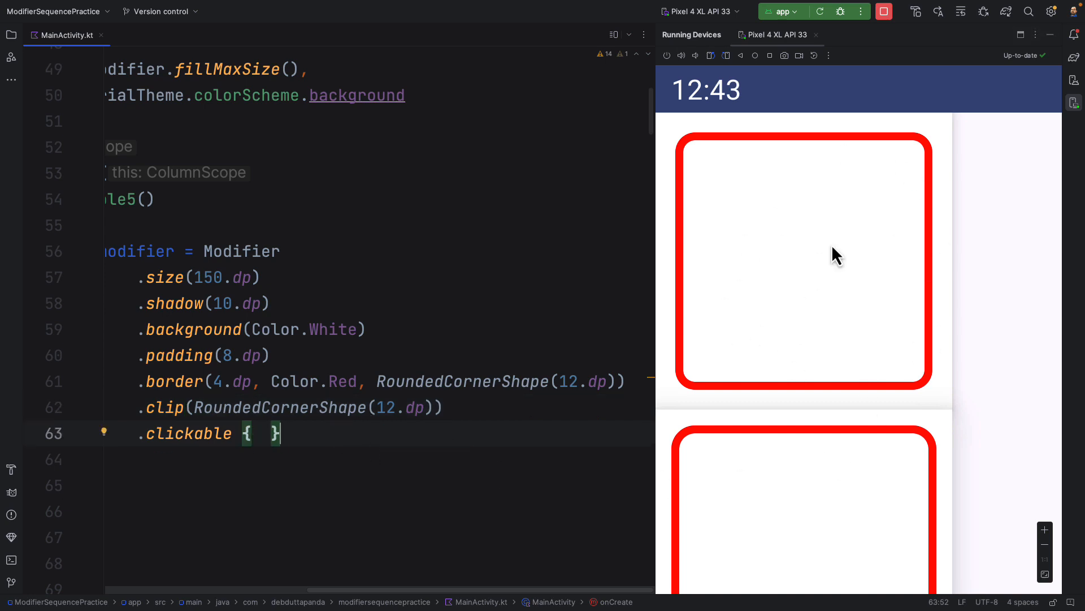
mouse_move(926, 253)
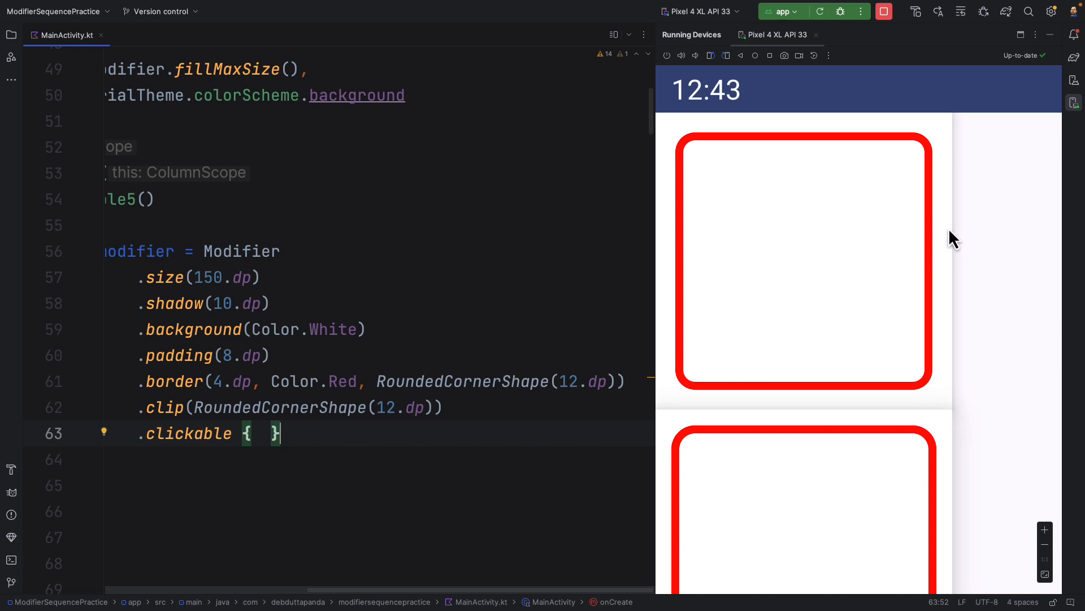
left_click(803, 260)
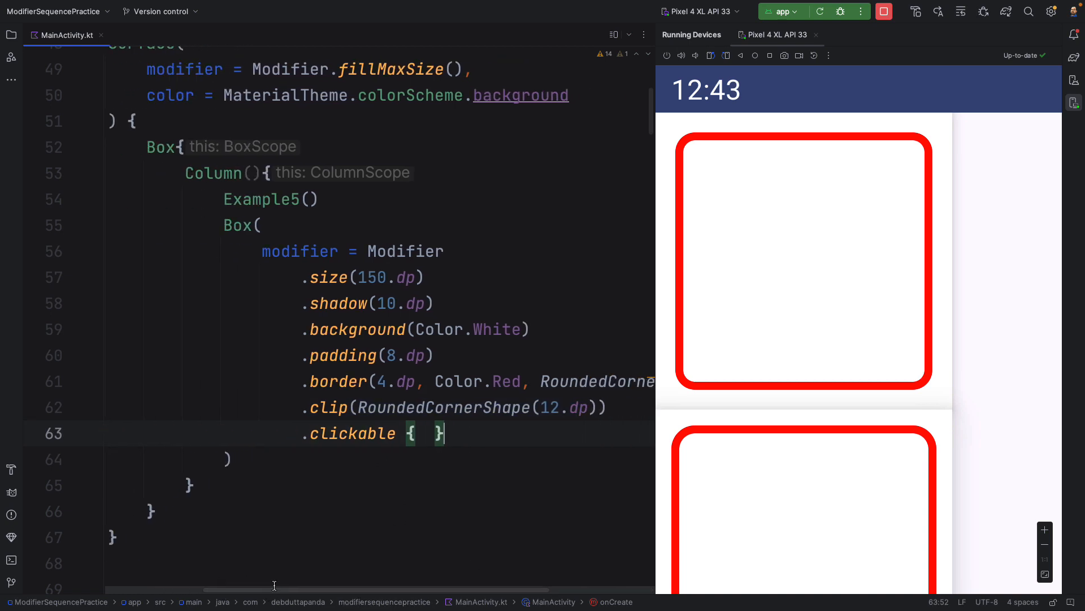
mouse_move(485, 447)
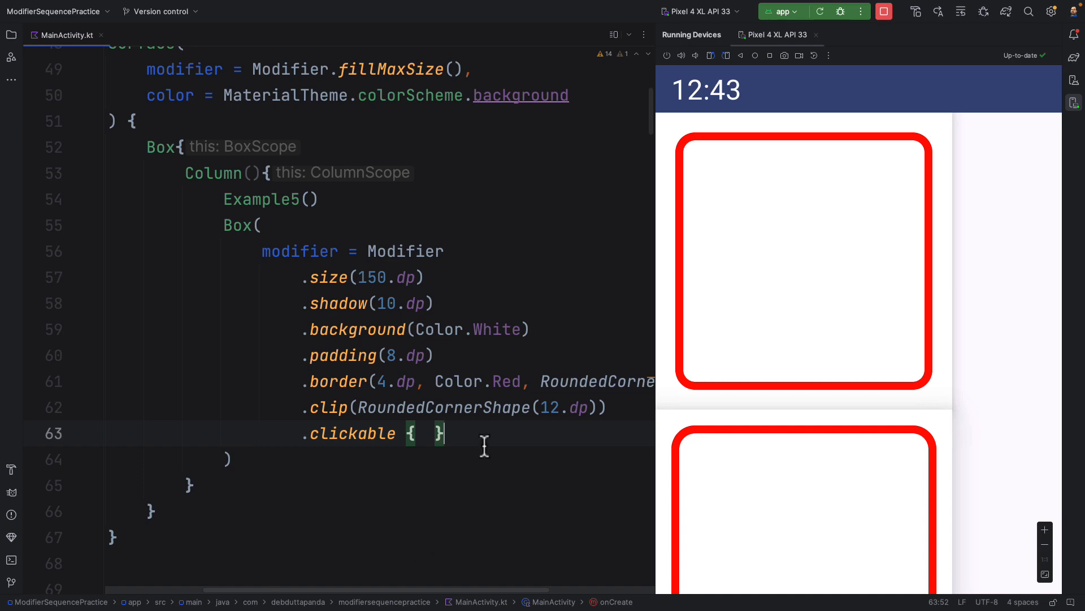